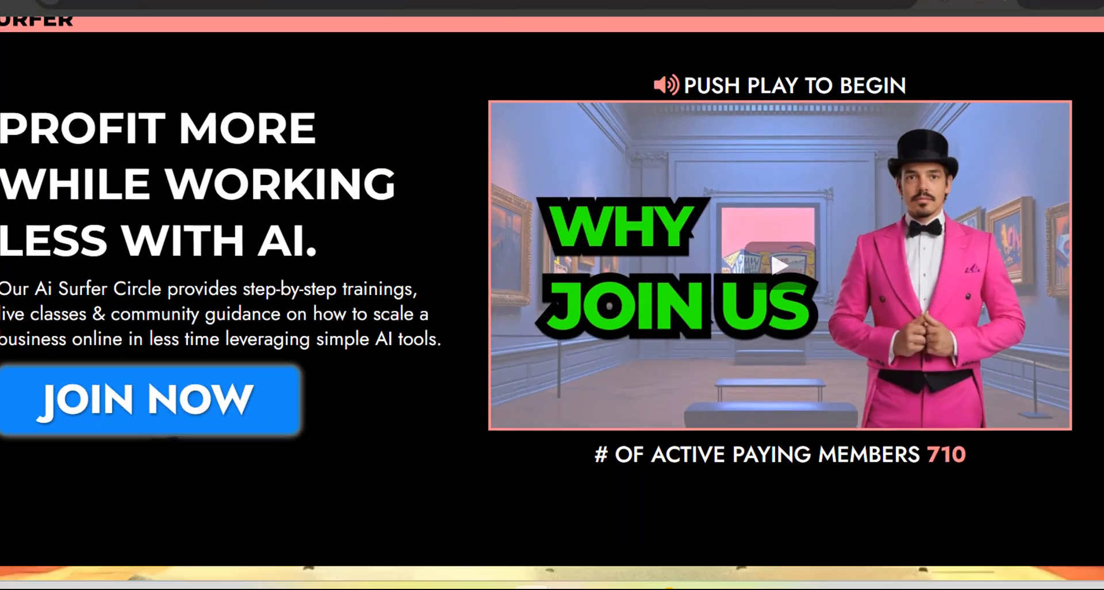
Step: Scroll through the AI Surfer Circle sales page sections and back toward the top
scroll("down", 3)
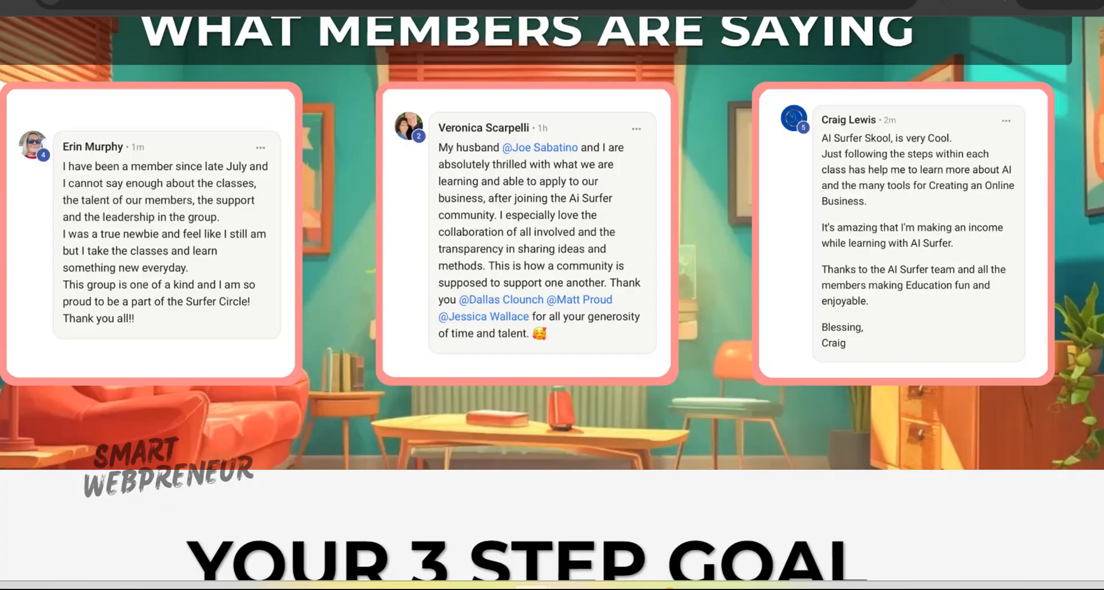
scroll("down", 3)
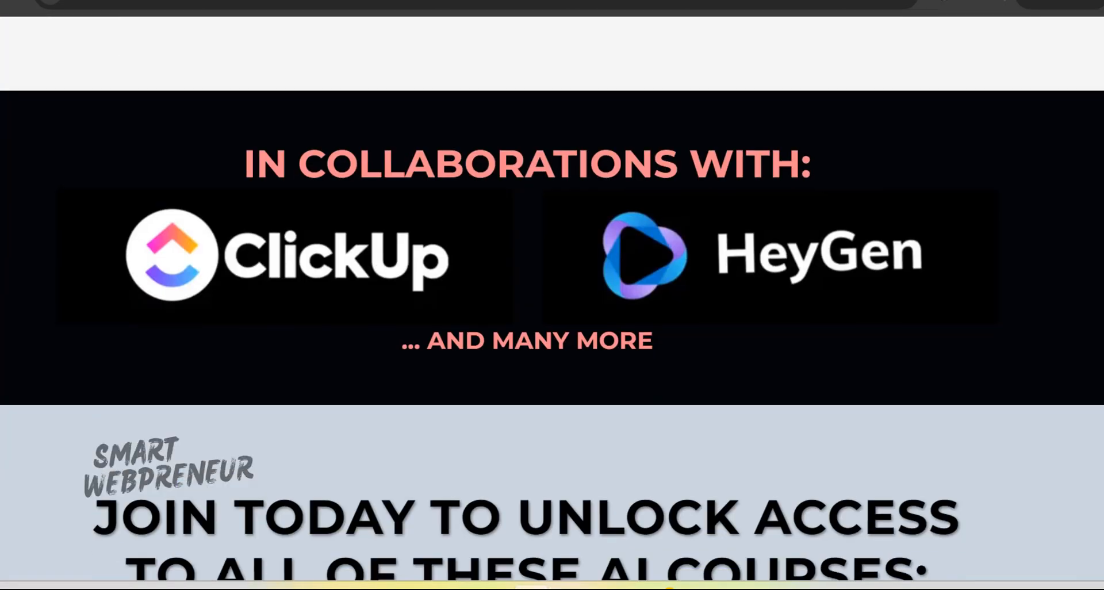
scroll("down", 3)
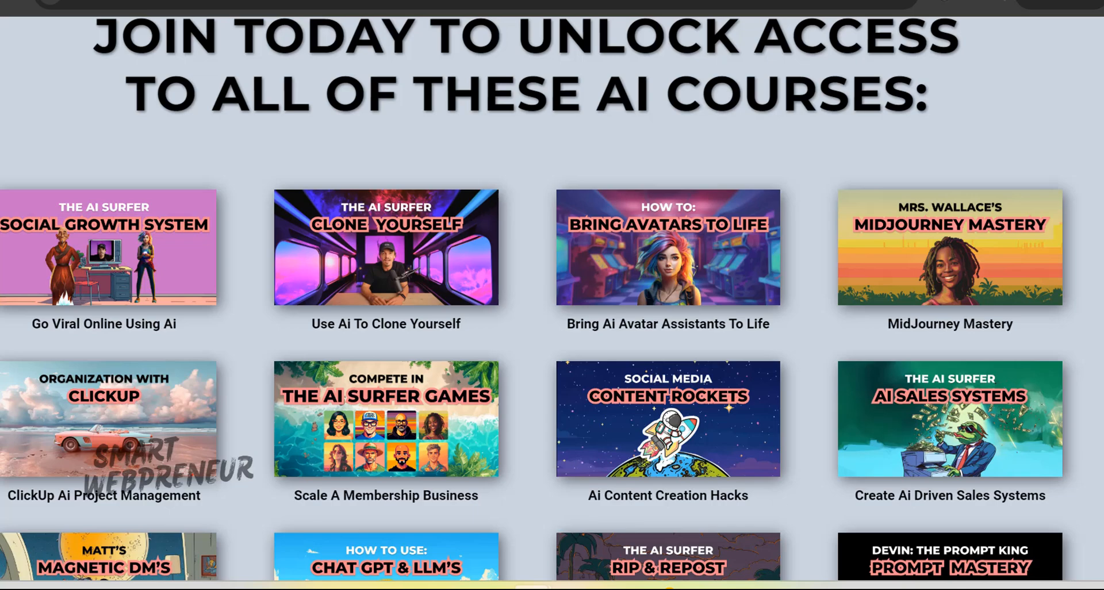
scroll("down", 3)
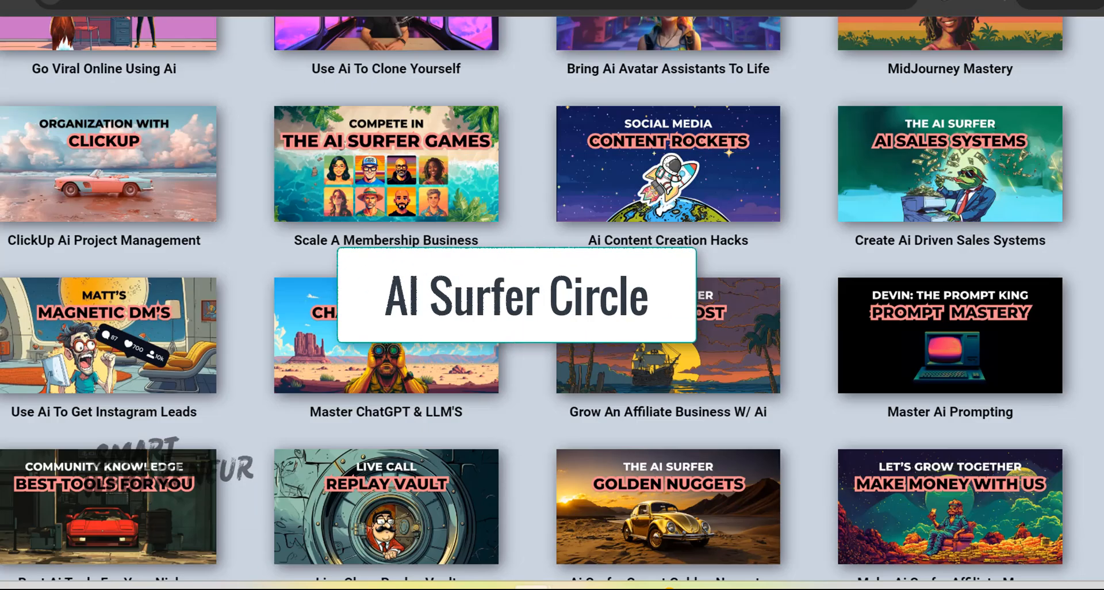
scroll("up", 3)
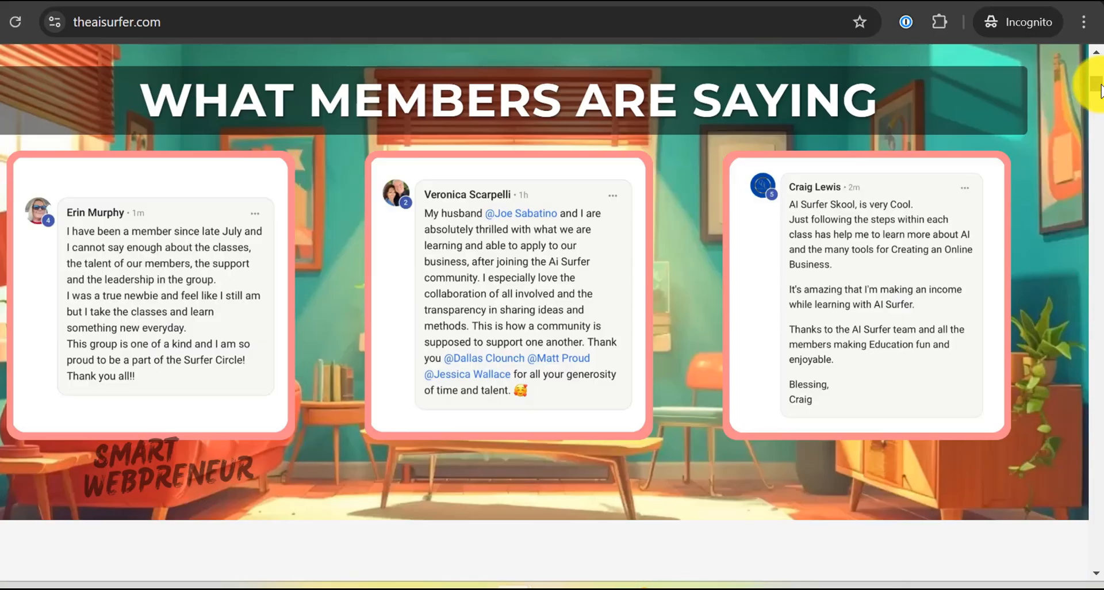
scroll("up", 3)
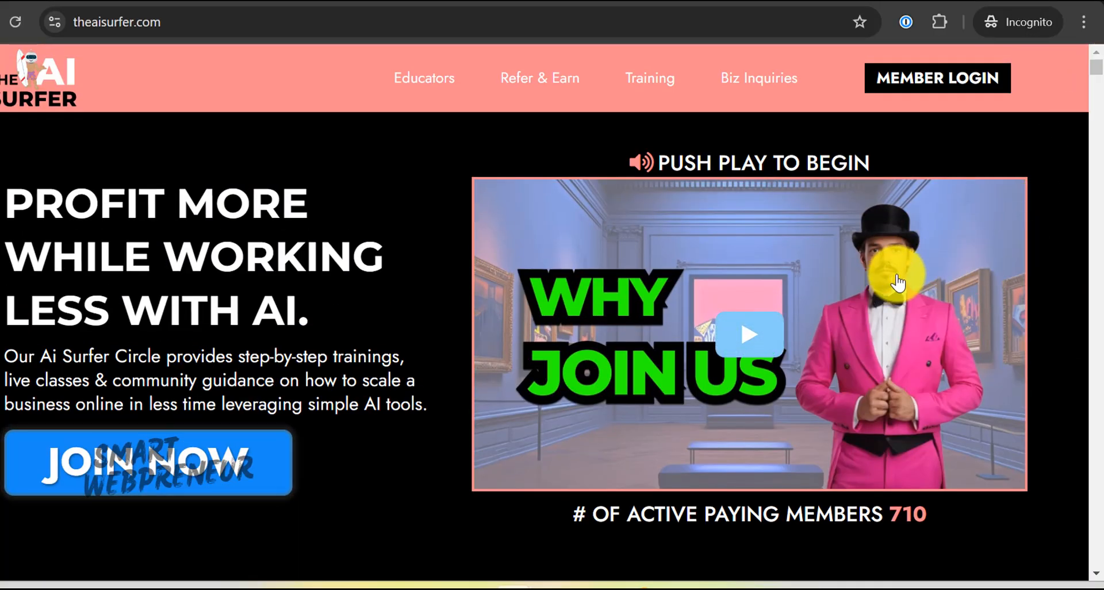
mouse_move(1042, 192)
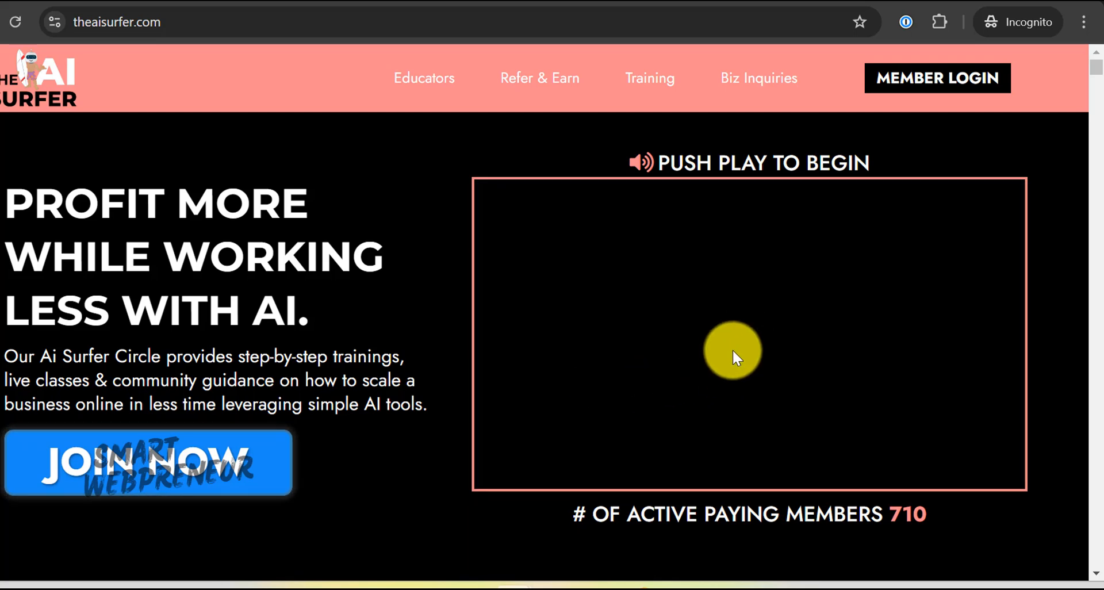
Step: Play the Why Join Us video, then continue into the Skool community feed
left_click(732, 351)
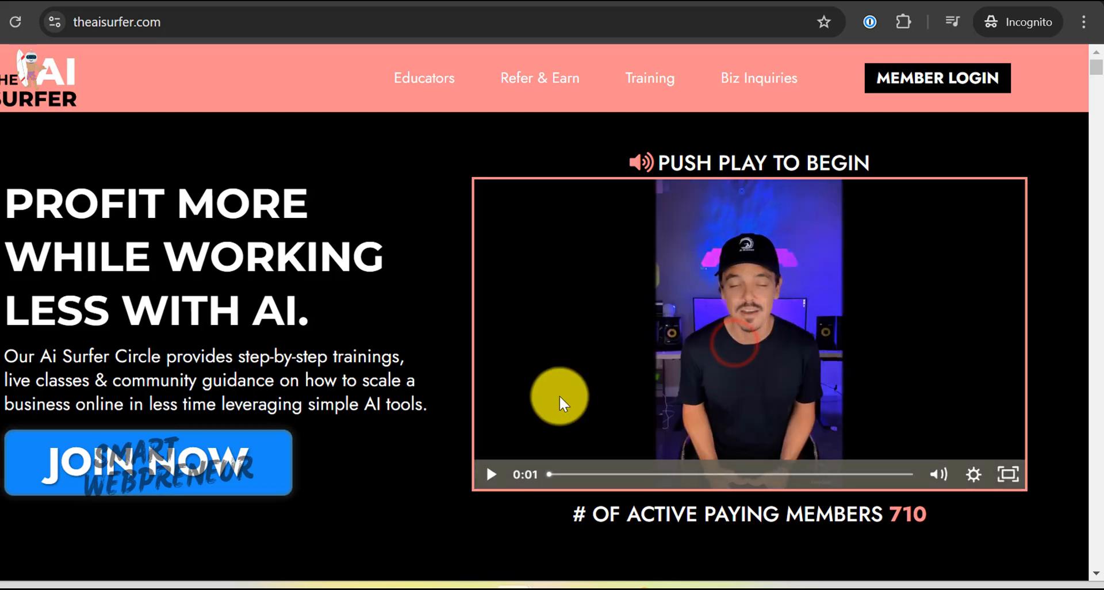
mouse_move(594, 345)
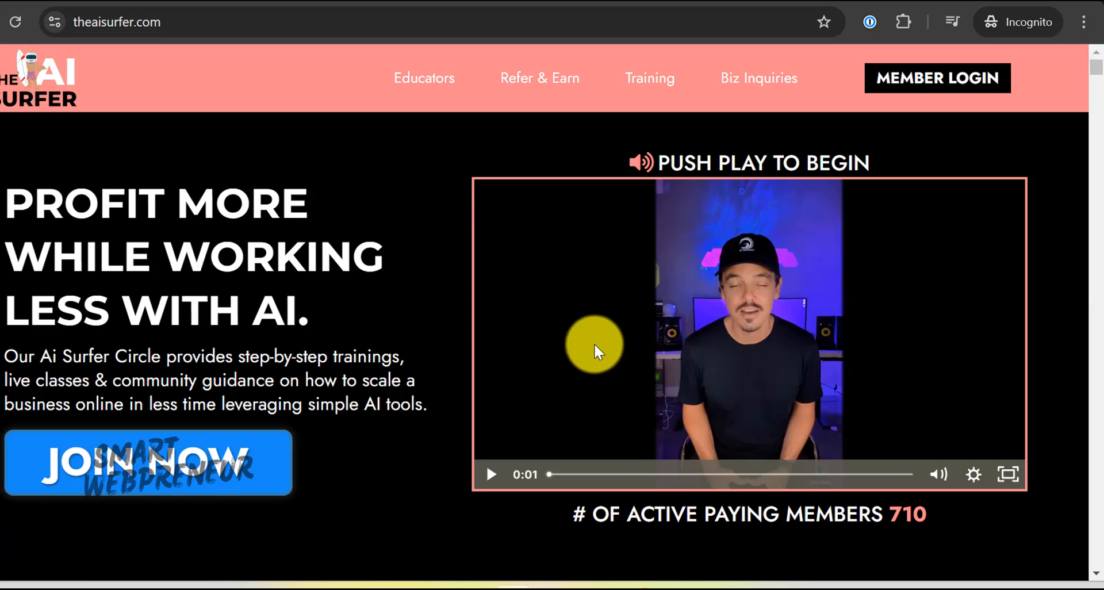
mouse_move(208, 386)
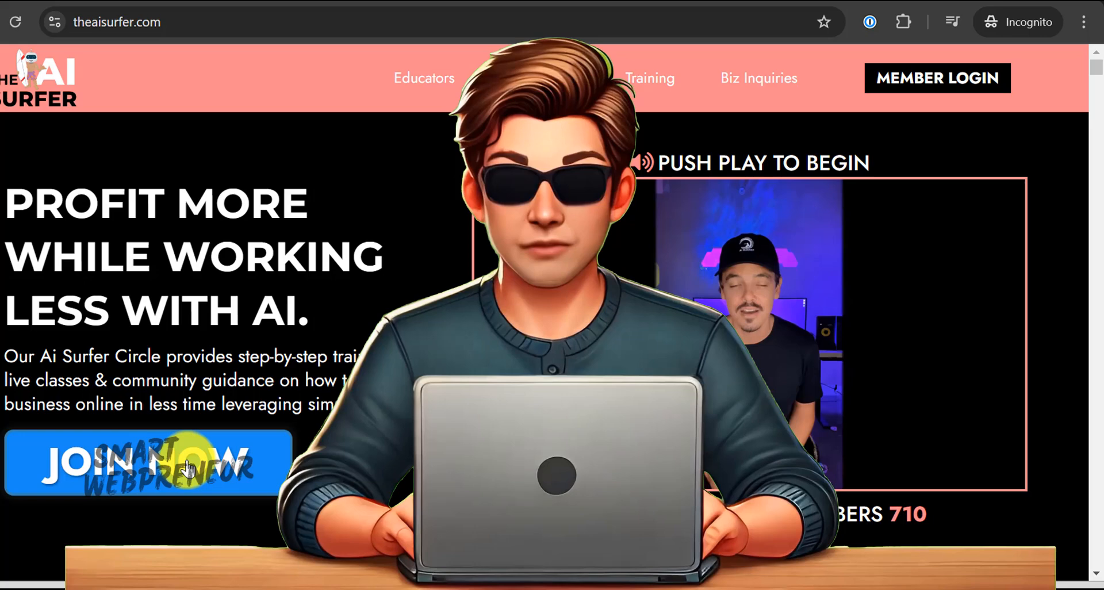
scroll("down", 3)
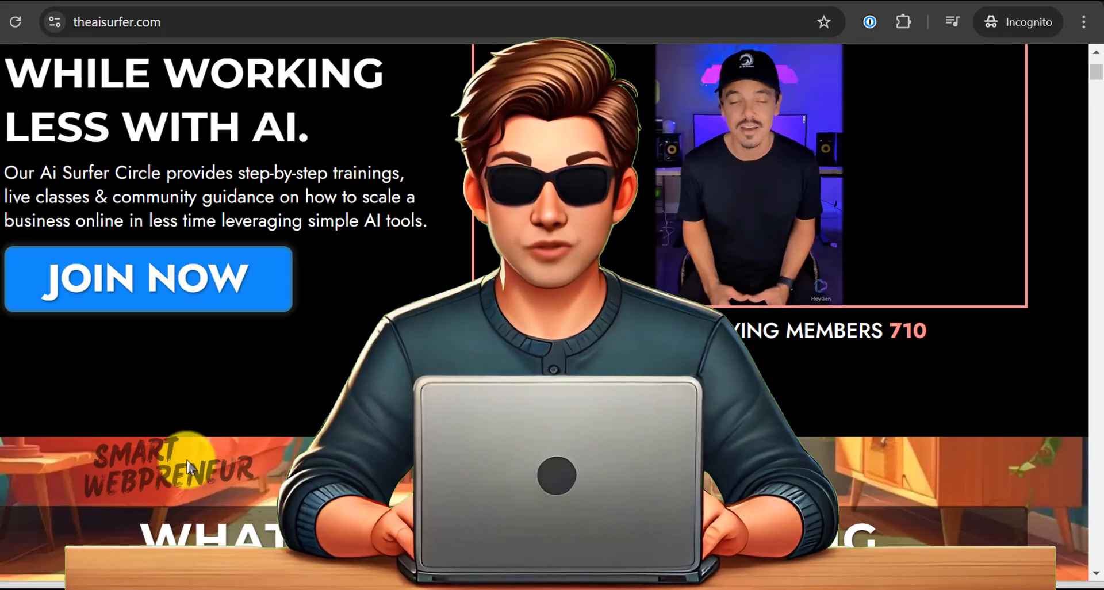
left_click(148, 278)
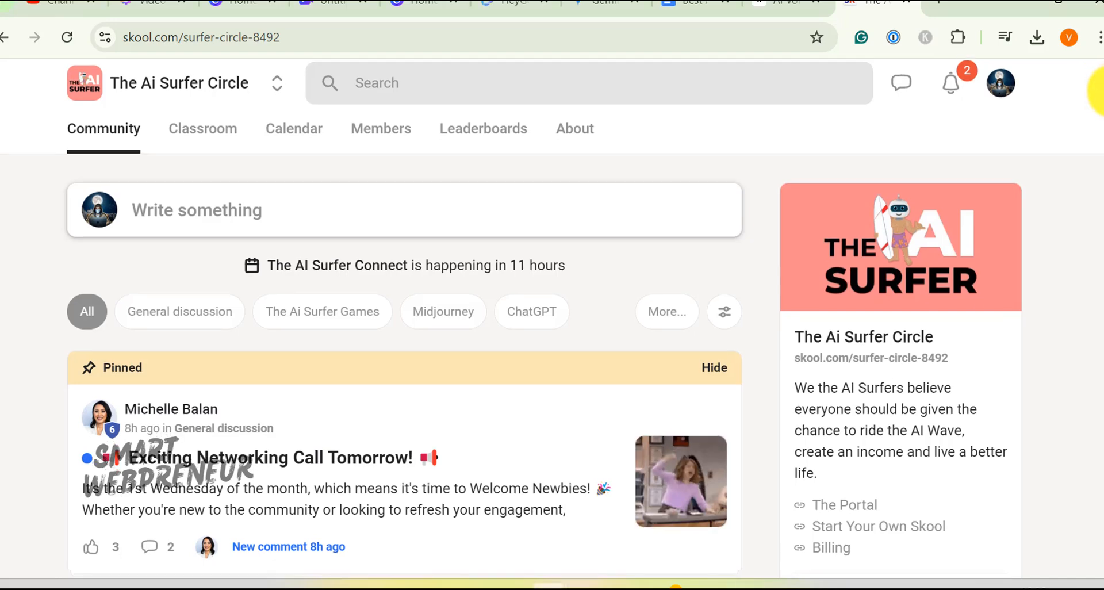
scroll("down", 3)
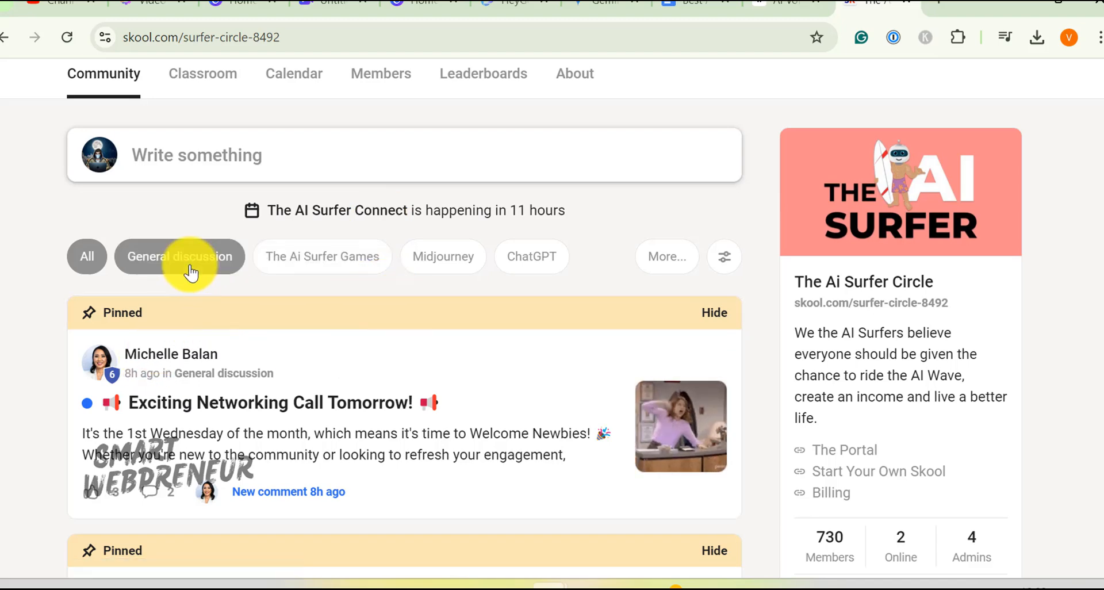
left_click(179, 255)
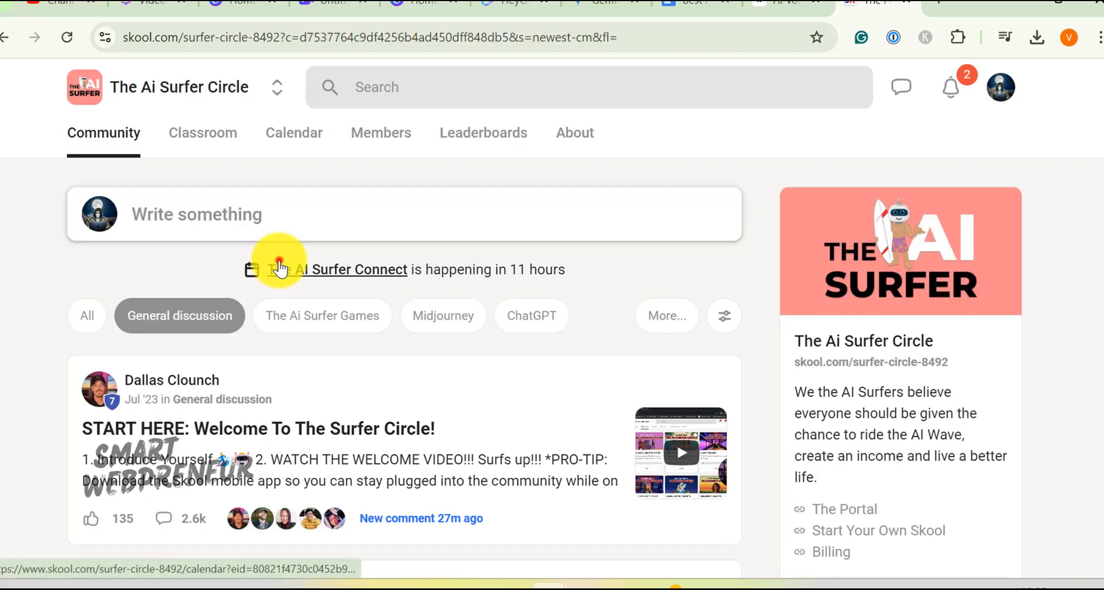
left_click(87, 316)
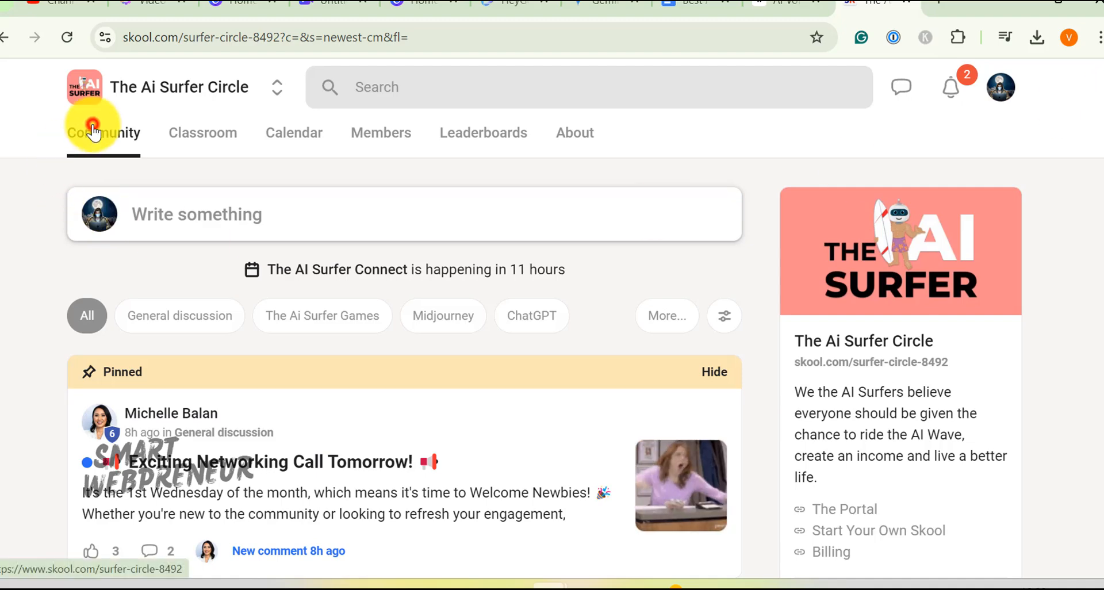
left_click(103, 132)
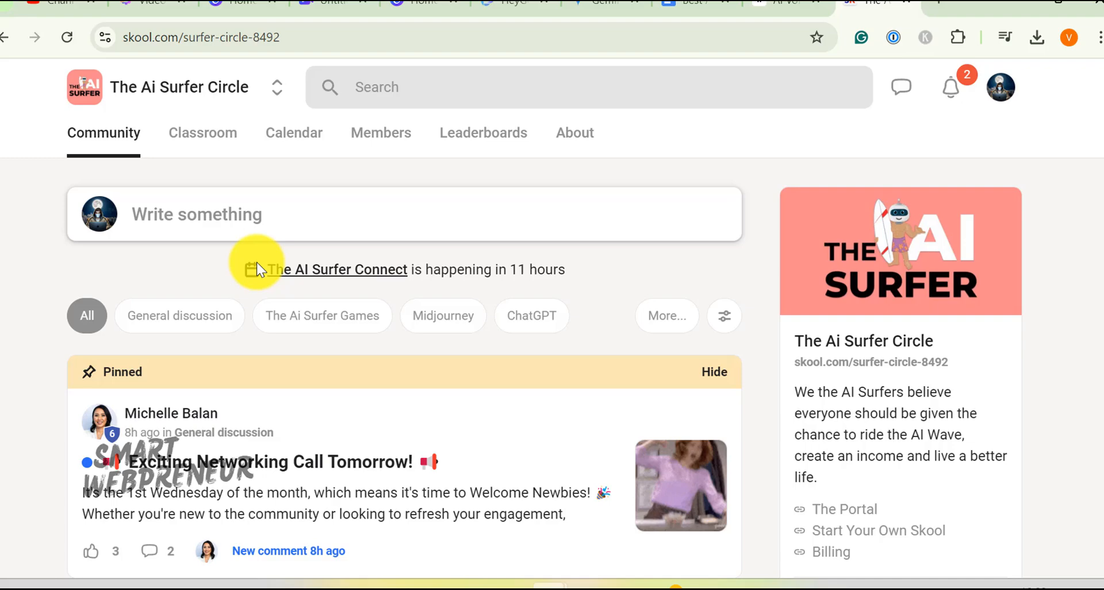
left_click(381, 132)
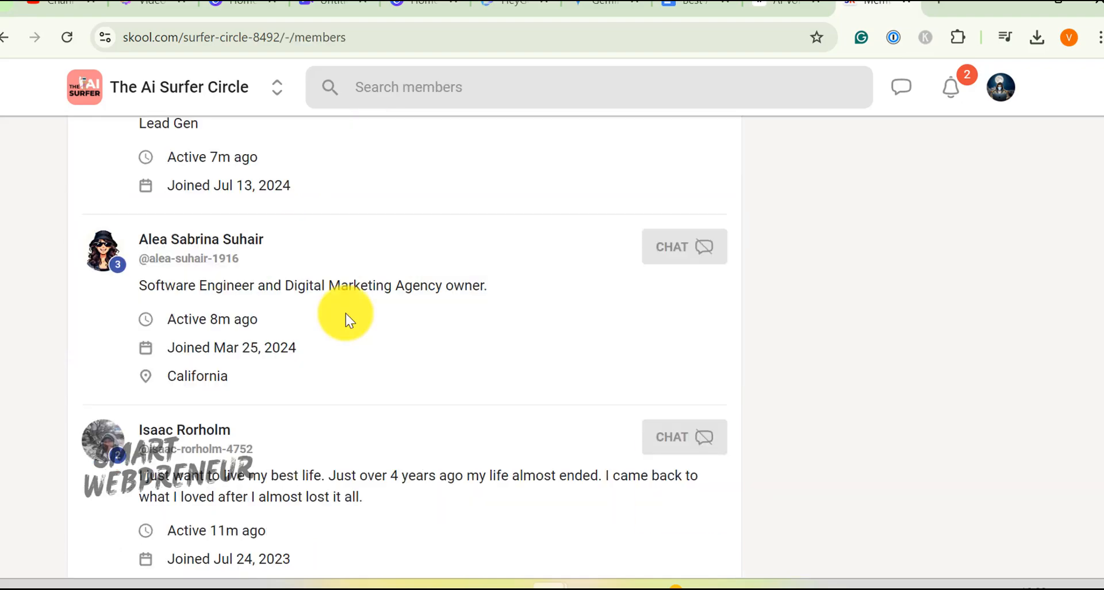
scroll("down", 3)
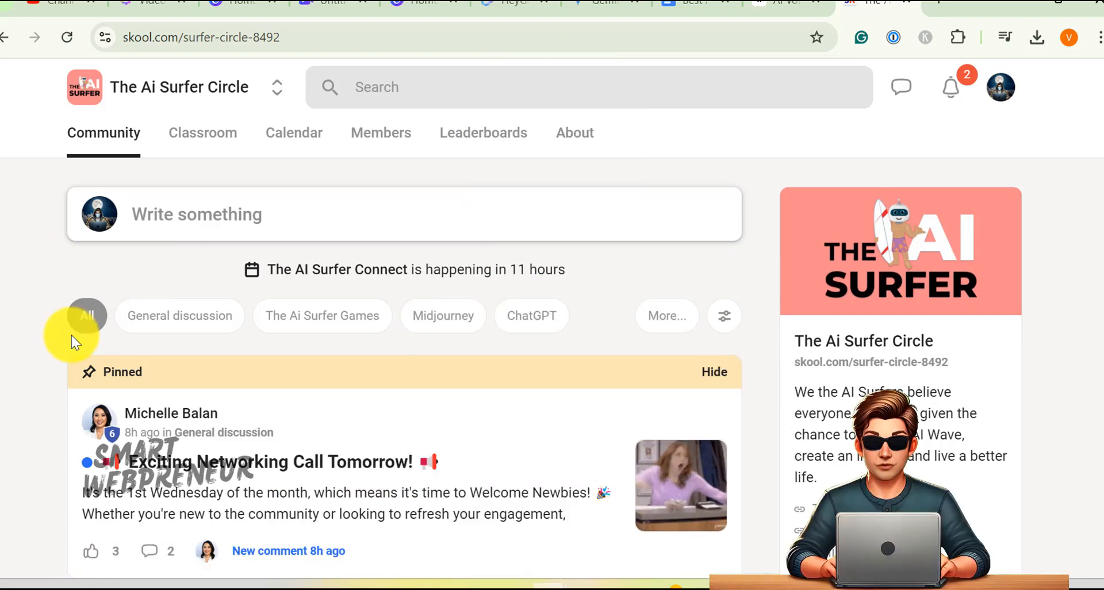
mouse_move(437, 369)
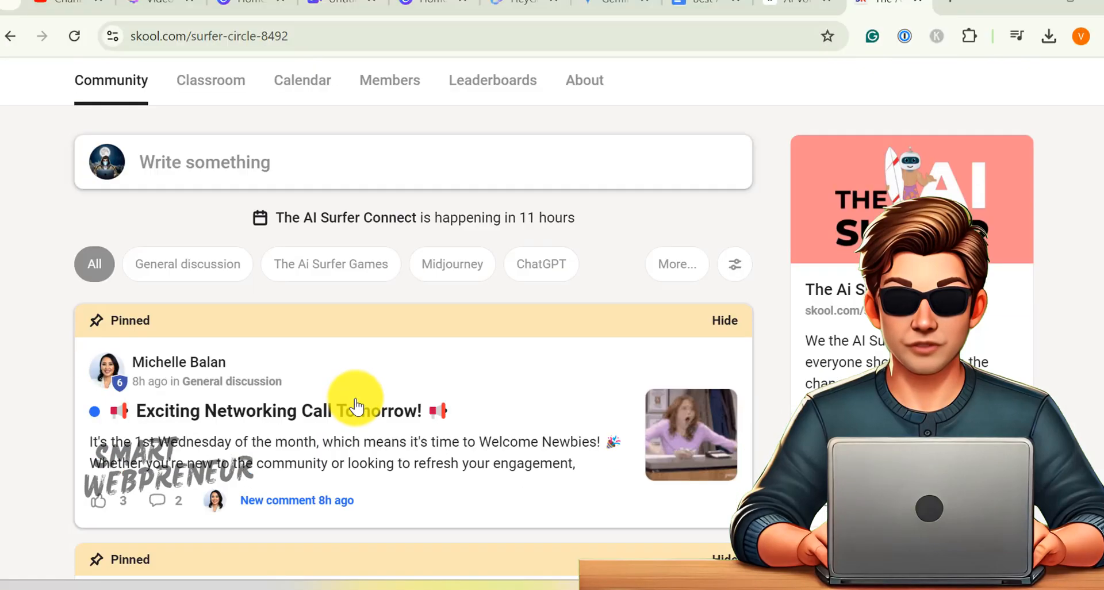
scroll("down", 3)
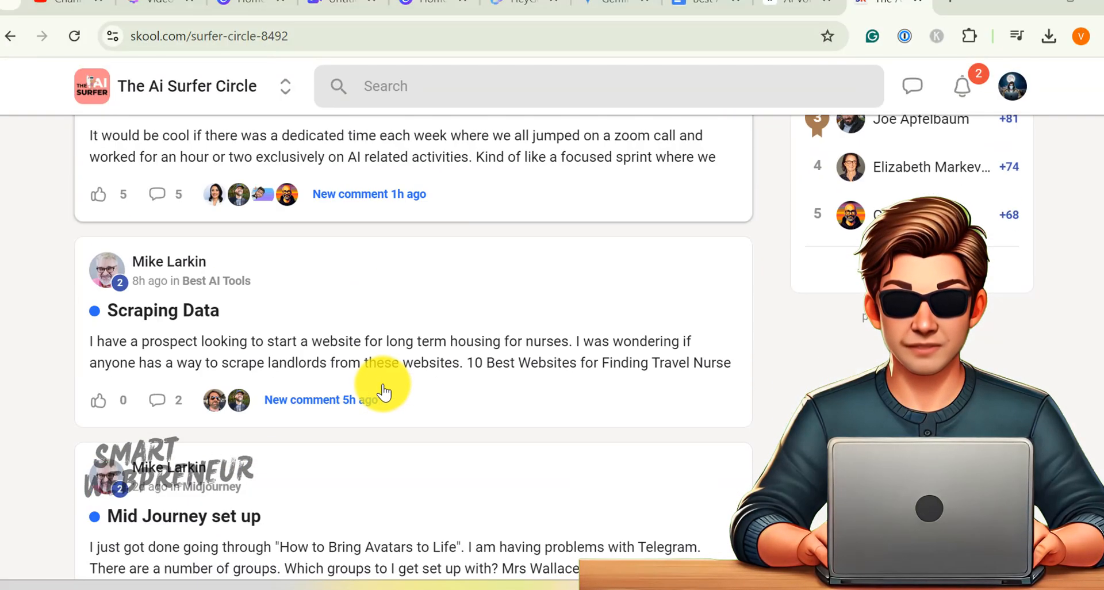
left_click(163, 311)
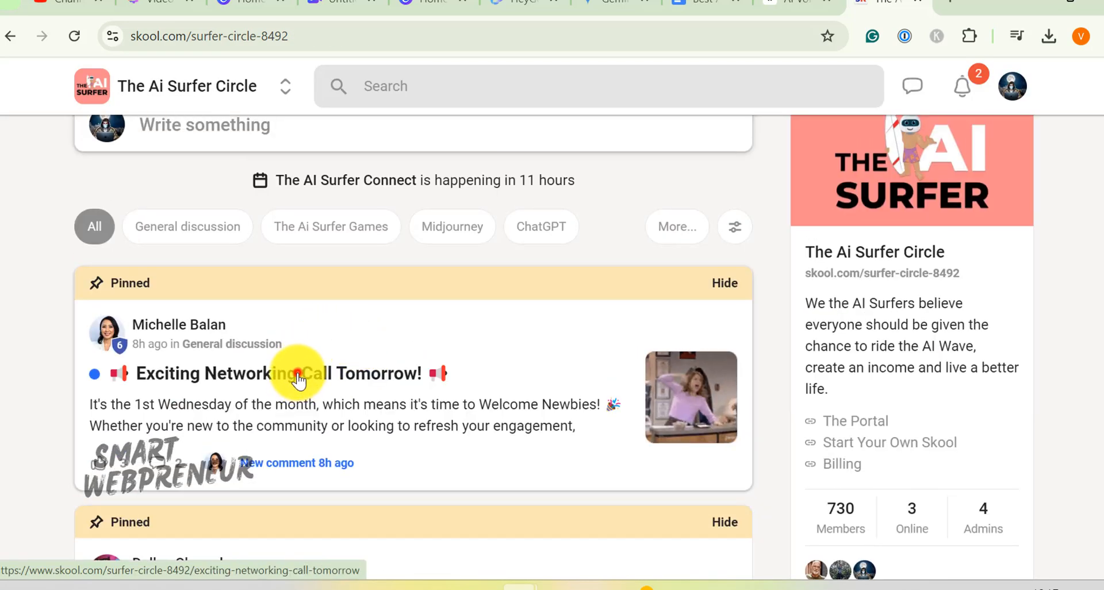
left_click(276, 373)
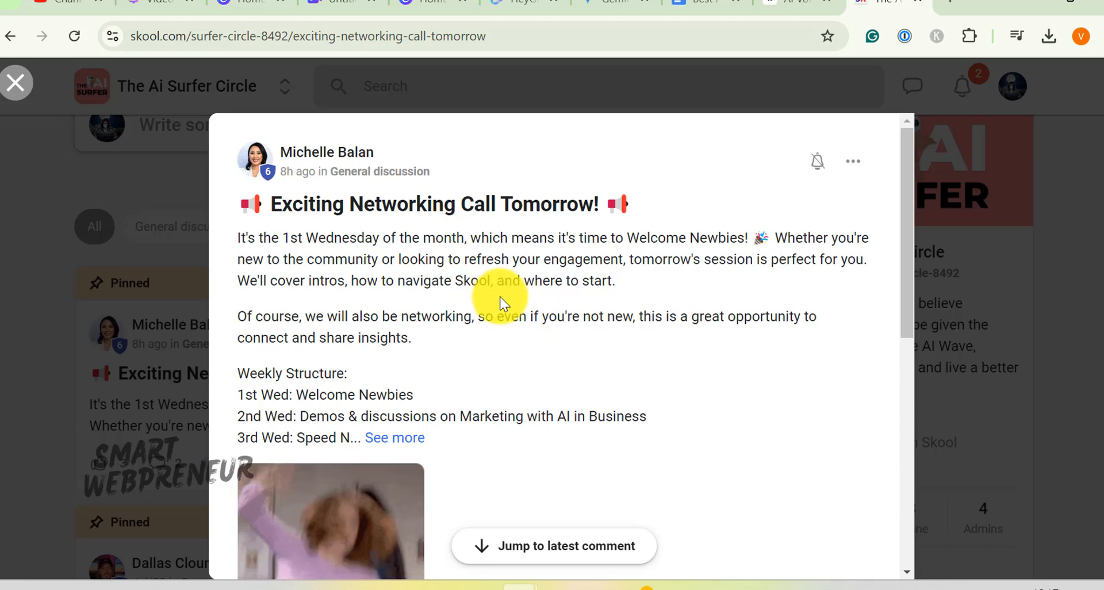
left_click(15, 83)
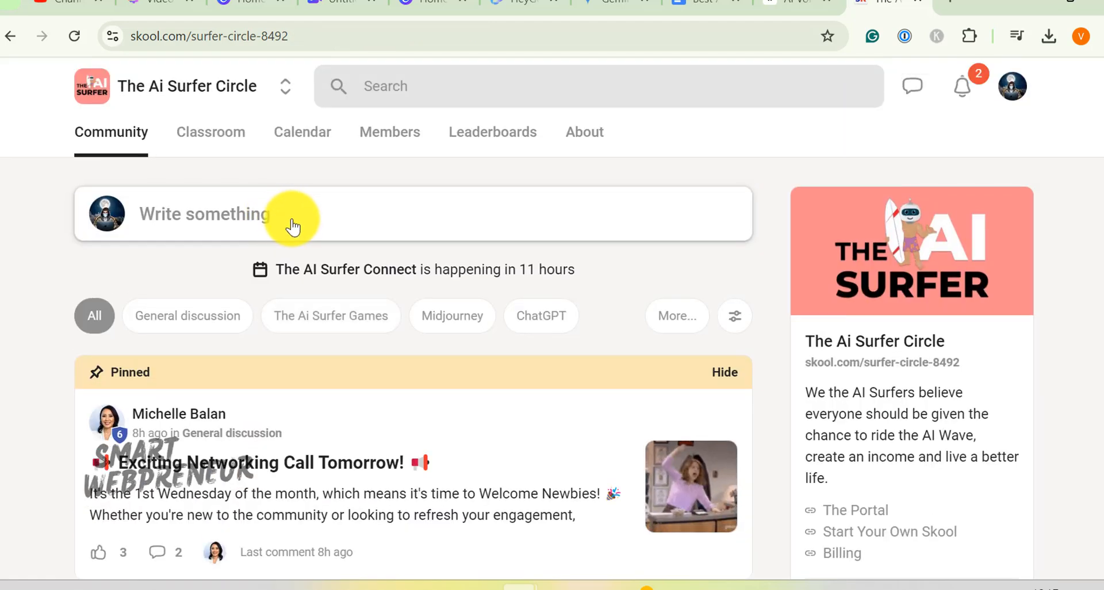
mouse_move(302, 132)
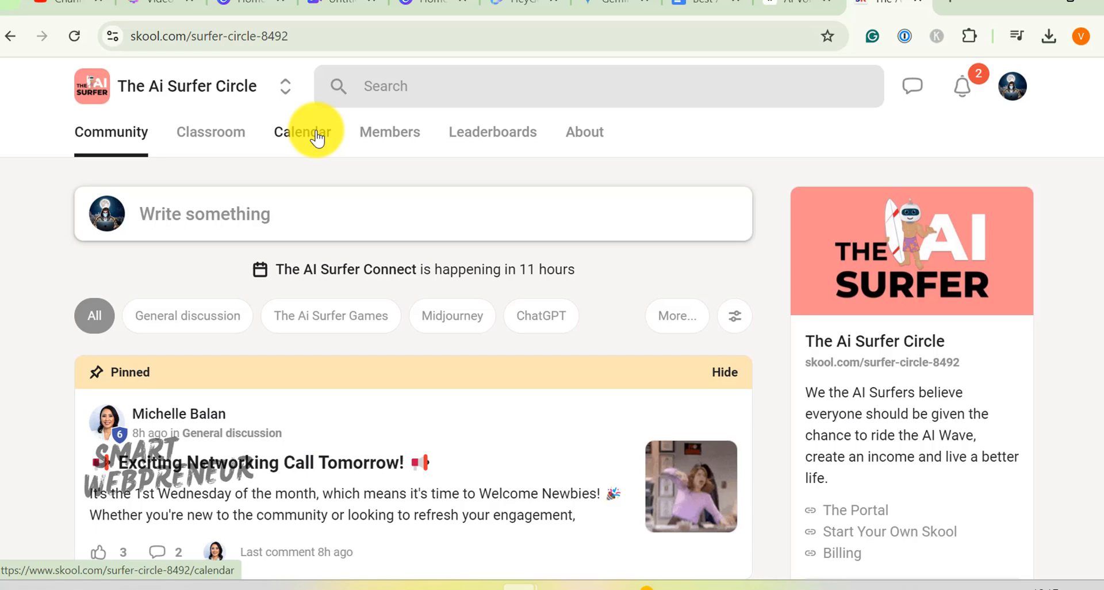
Step: Open the August 2024 events calendar and scroll through its recurring Wednesday and Thursday events
left_click(302, 131)
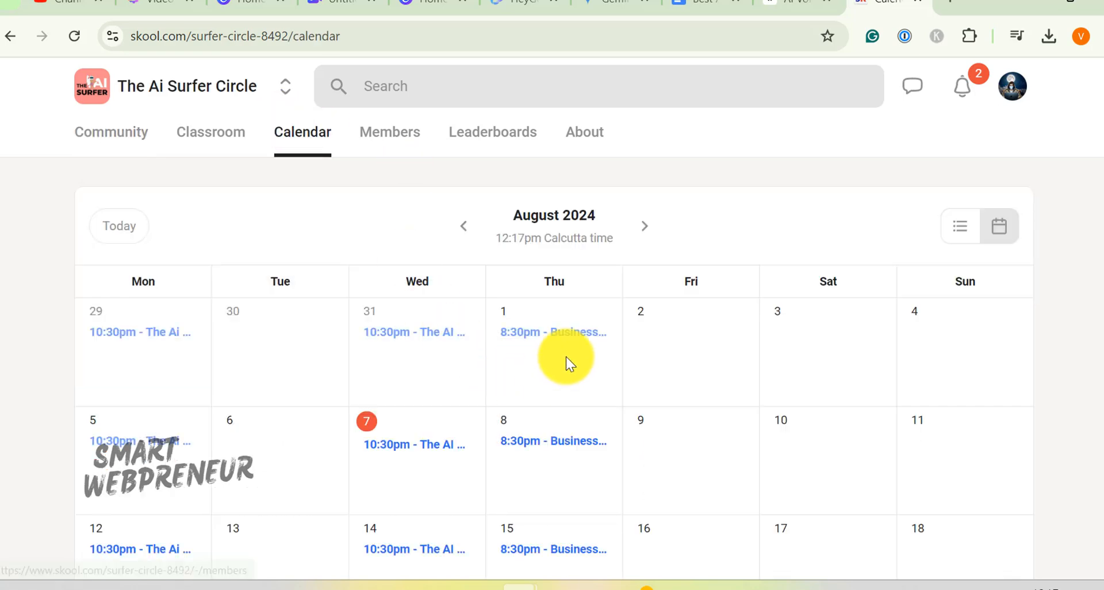
scroll("down", 3)
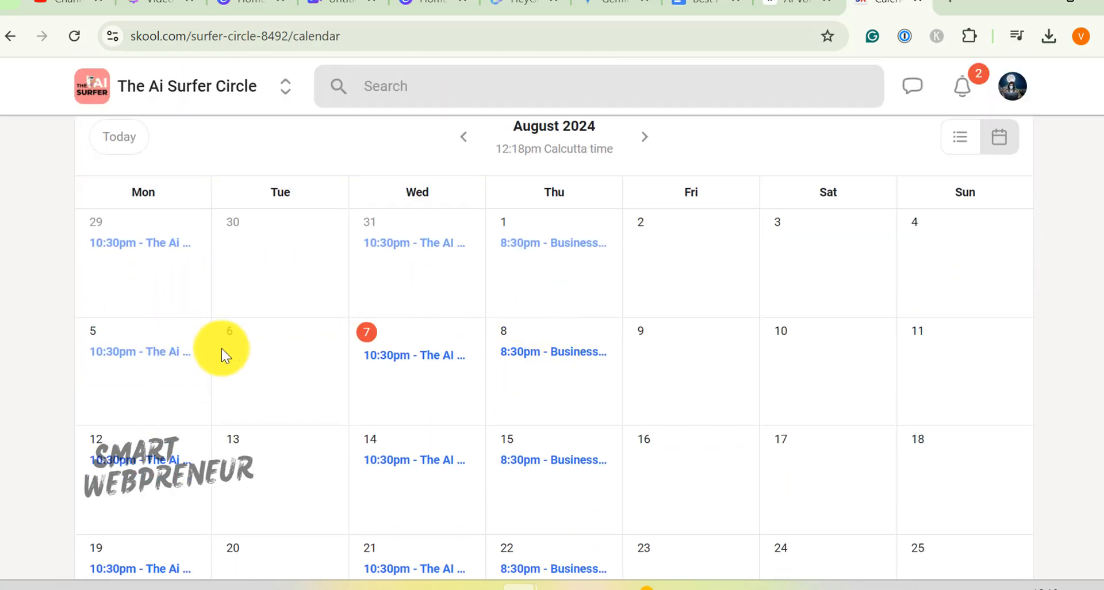
scroll("down", 3)
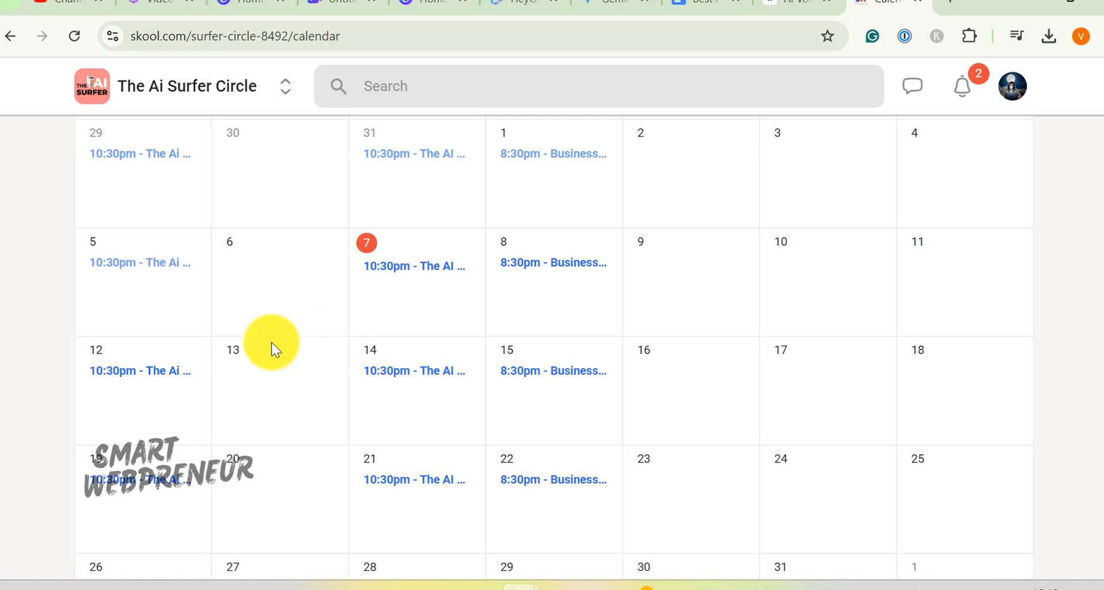
mouse_move(294, 329)
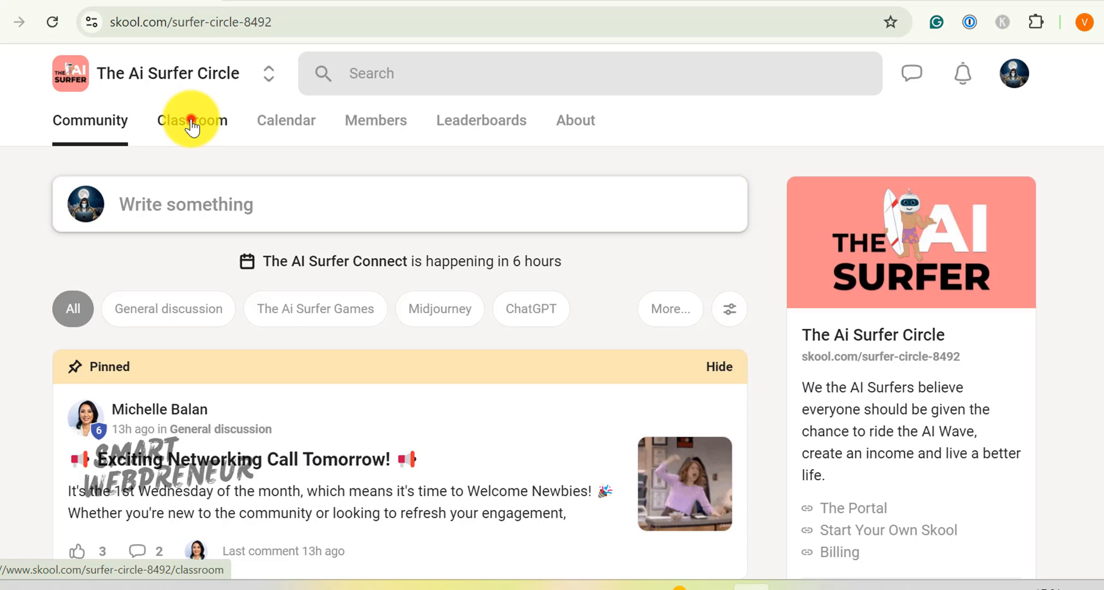
Step: Open the Classroom and scroll through every course card, all at 0% progress
left_click(191, 120)
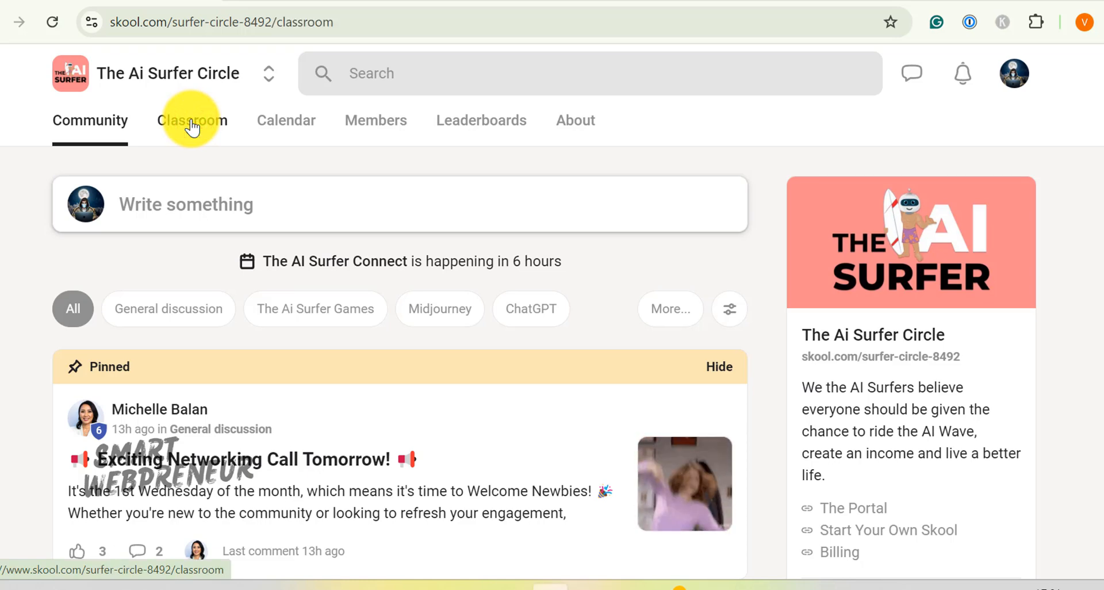
left_click(191, 120)
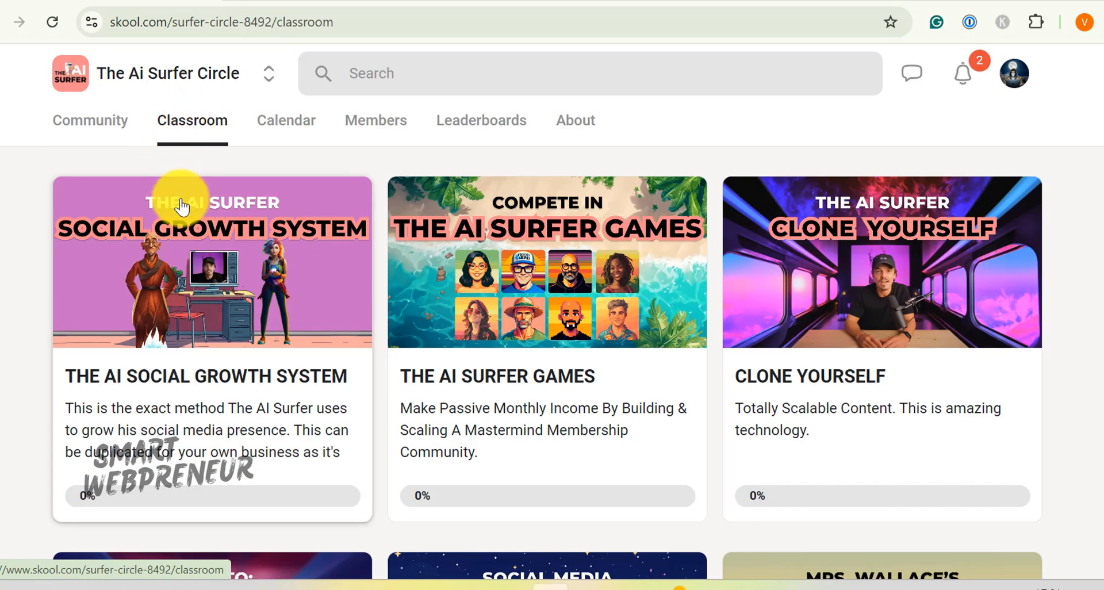
mouse_move(923, 312)
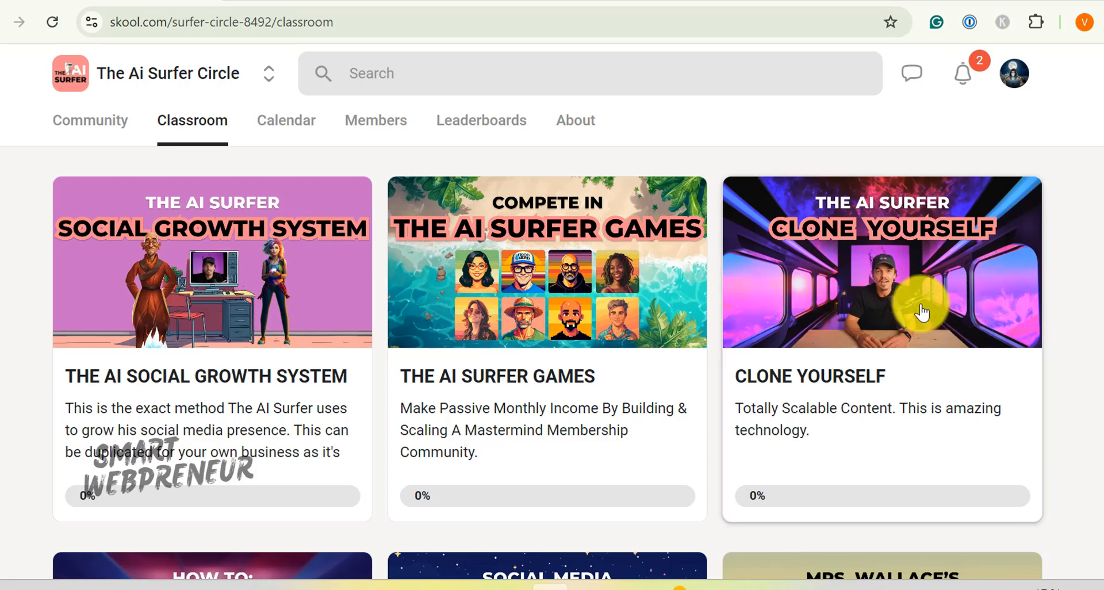
scroll("down", 3)
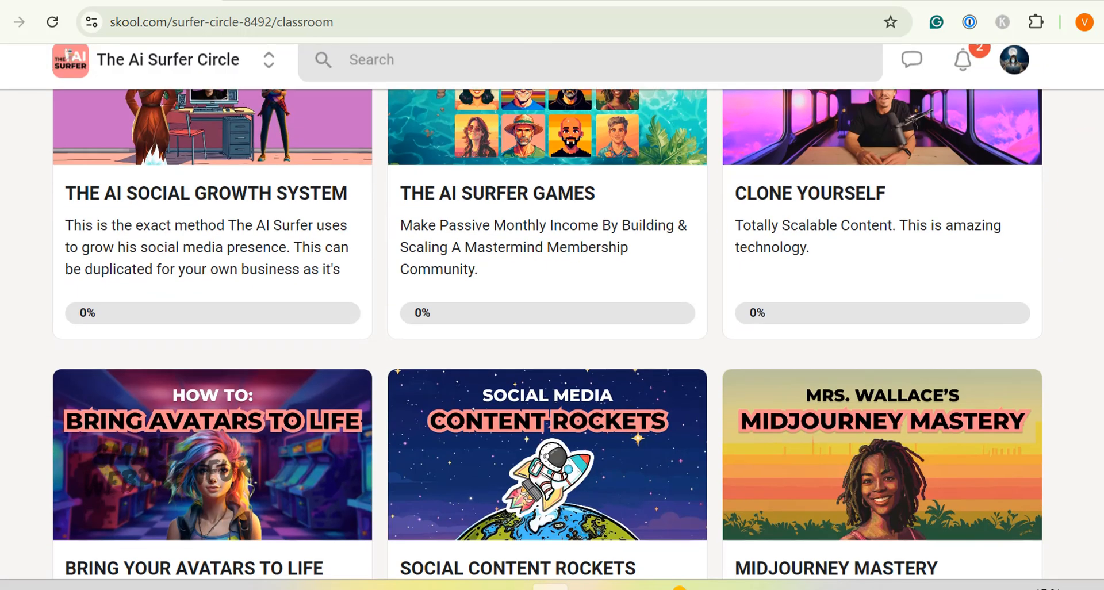
scroll("down", 3)
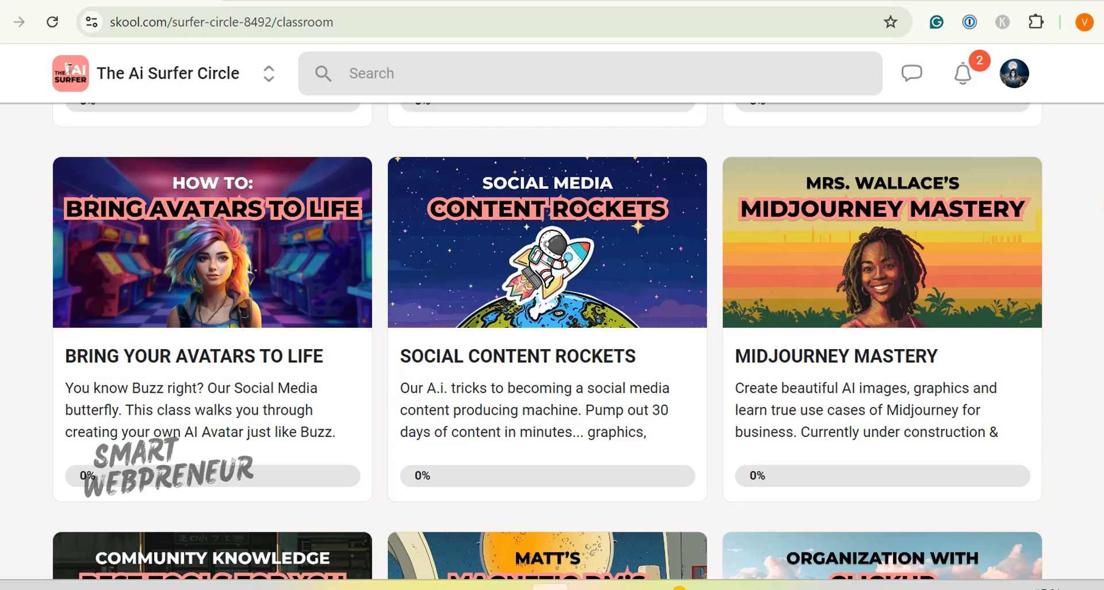
scroll("down", 3)
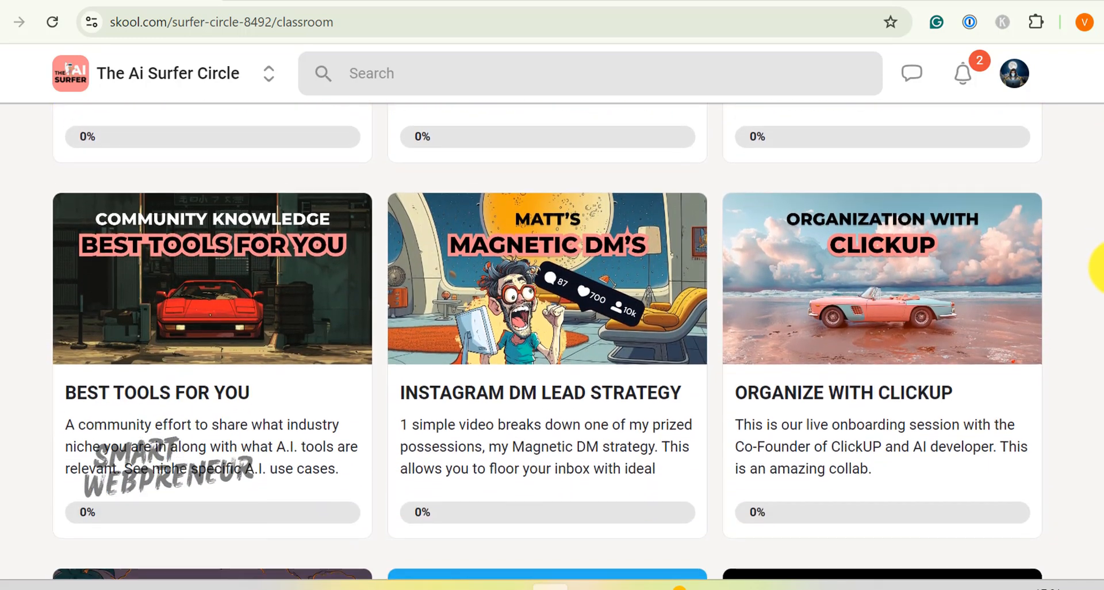
scroll("down", 3)
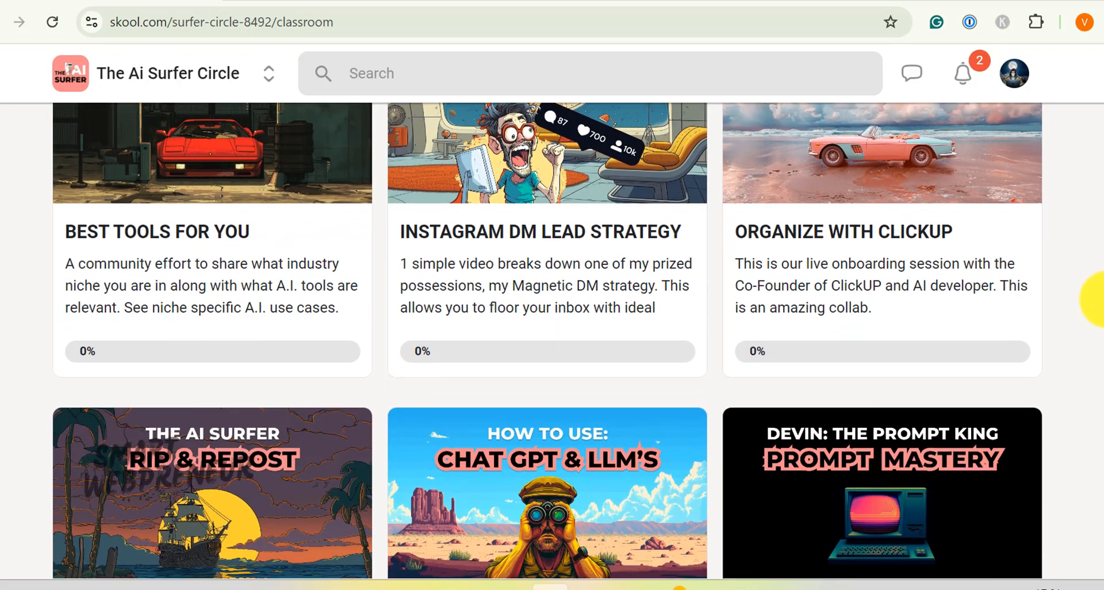
scroll("down", 3)
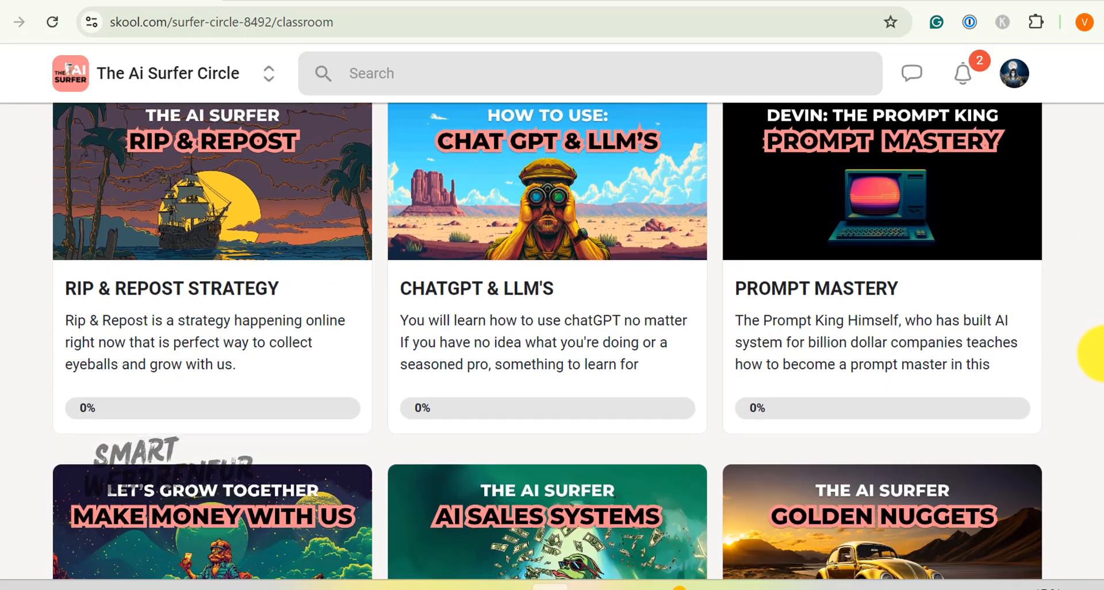
scroll("down", 3)
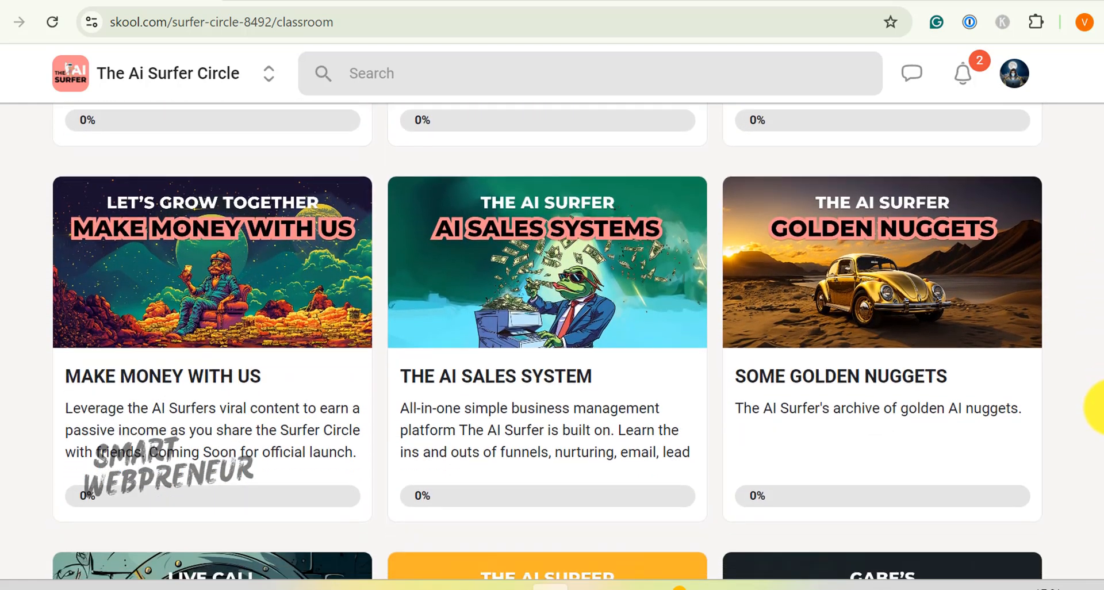
scroll("down", 3)
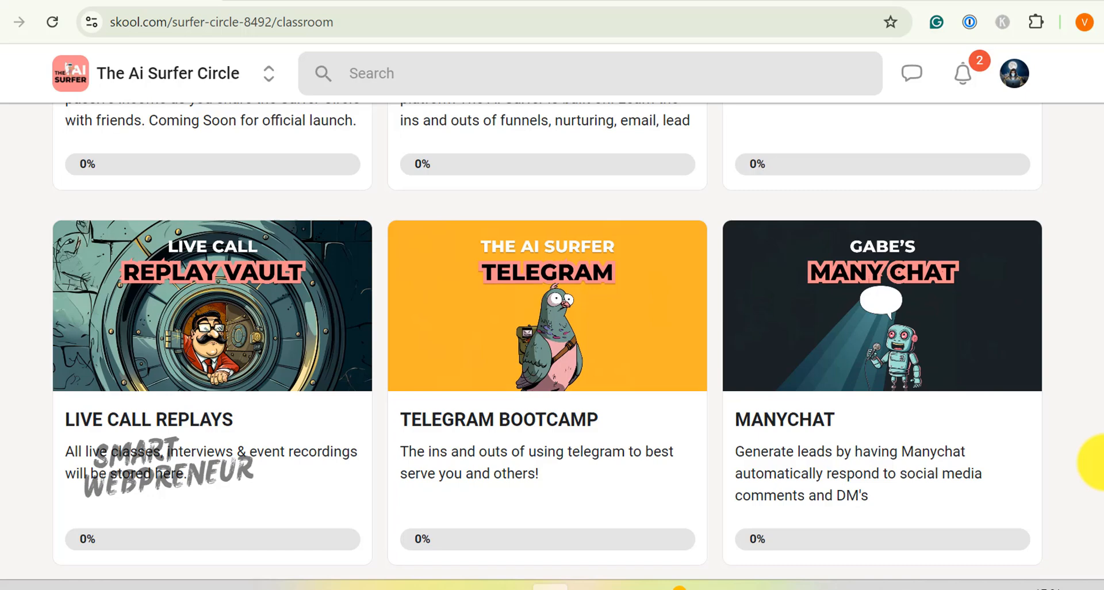
scroll("up", 3)
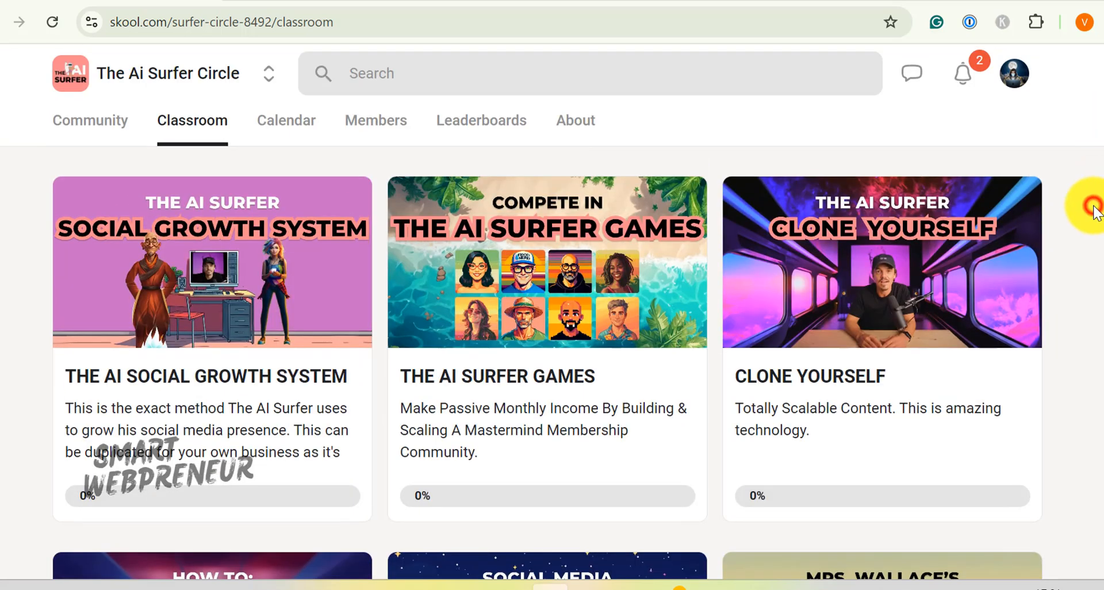
mouse_move(73, 351)
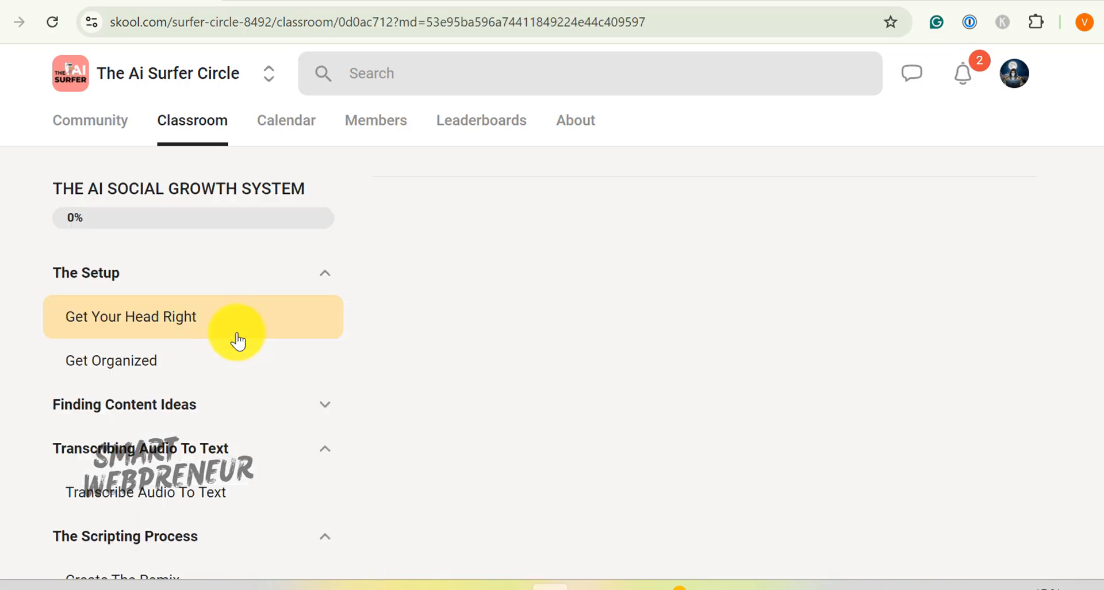
Step: Open the Get Your Head Right lesson, play its video, and scroll the lesson page
left_click(131, 316)
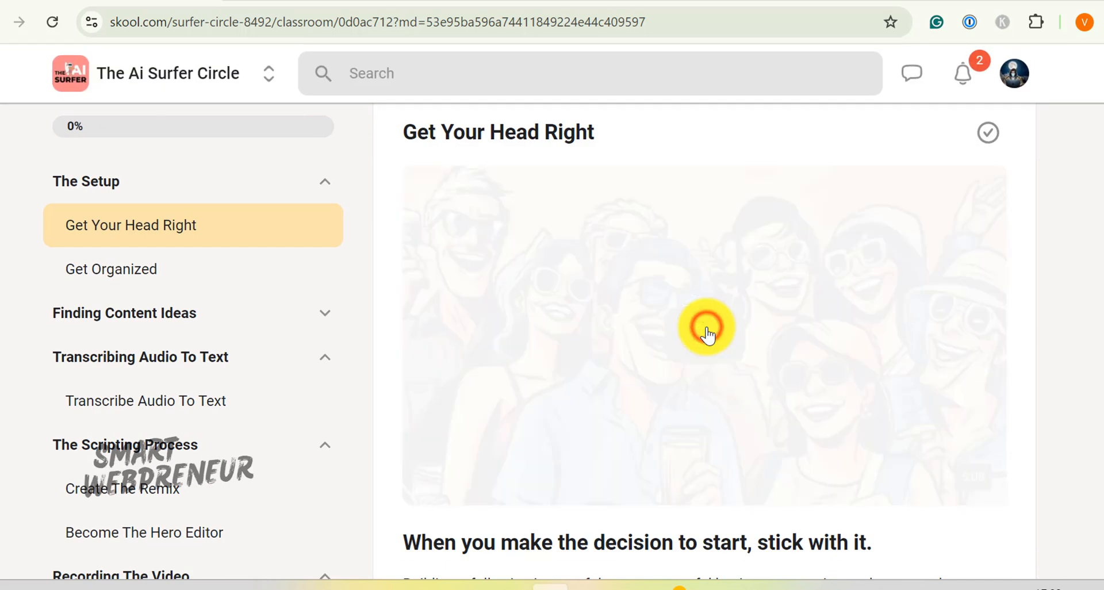
left_click(705, 328)
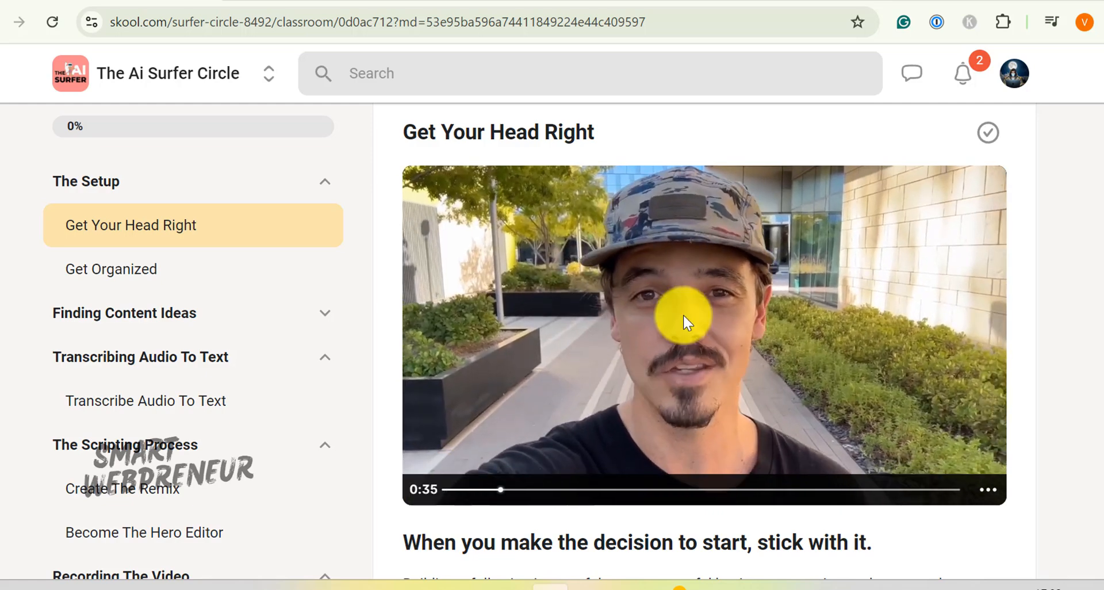
scroll("down", 3)
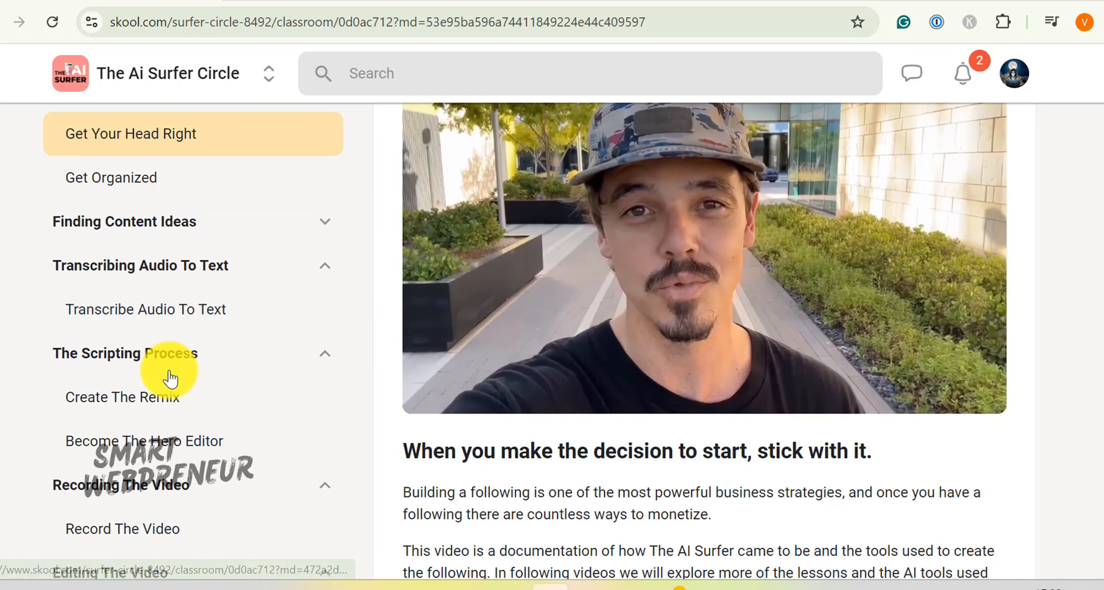
scroll("down", 3)
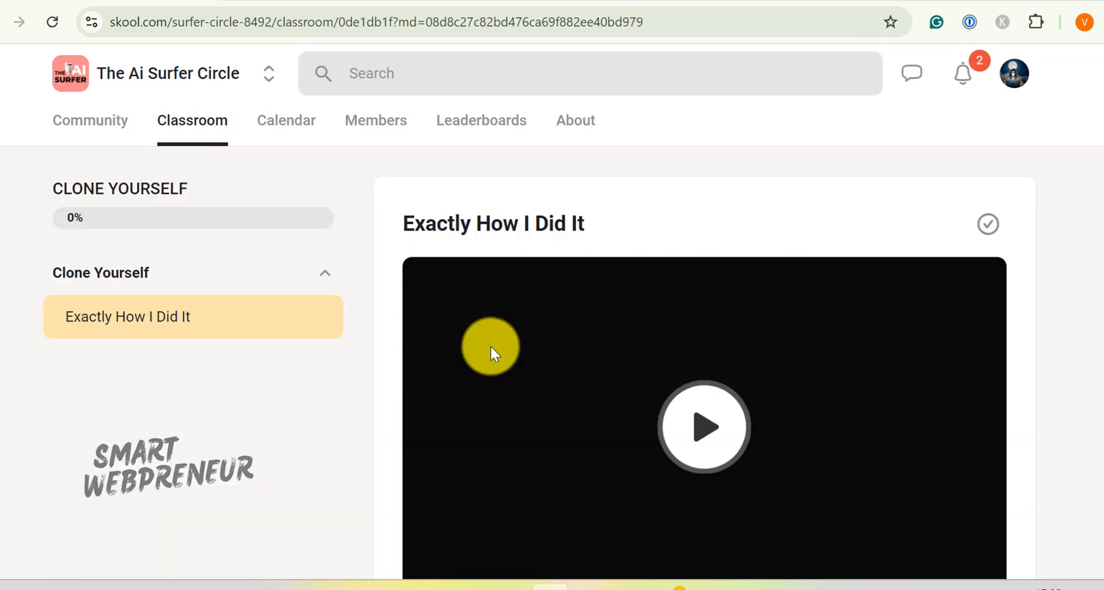
Step: Play the Exactly How I Did It video, then return to the course list
left_click(703, 426)
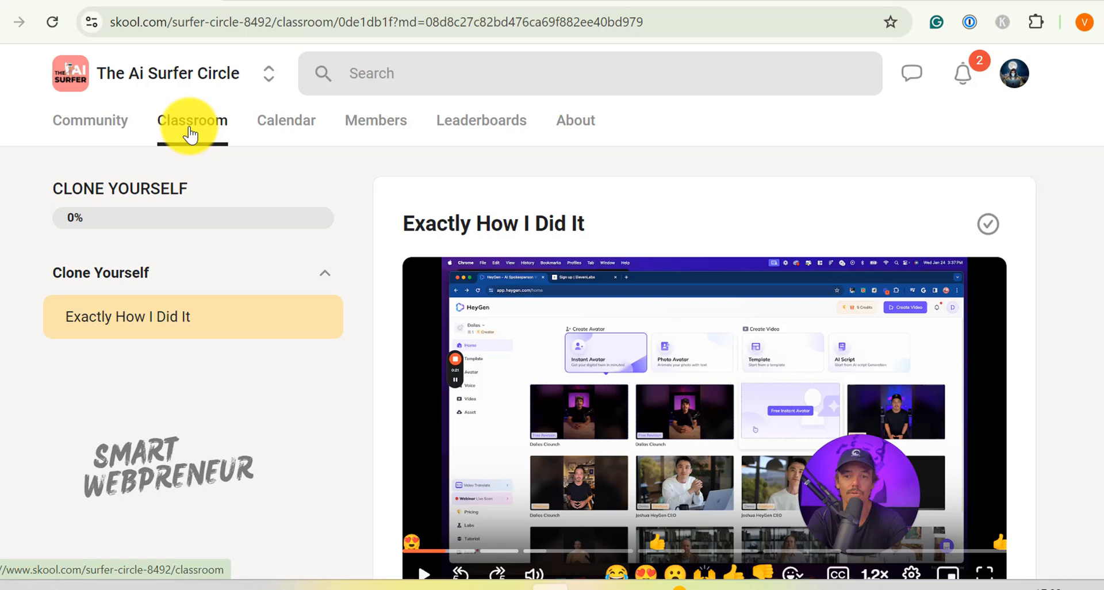
left_click(193, 120)
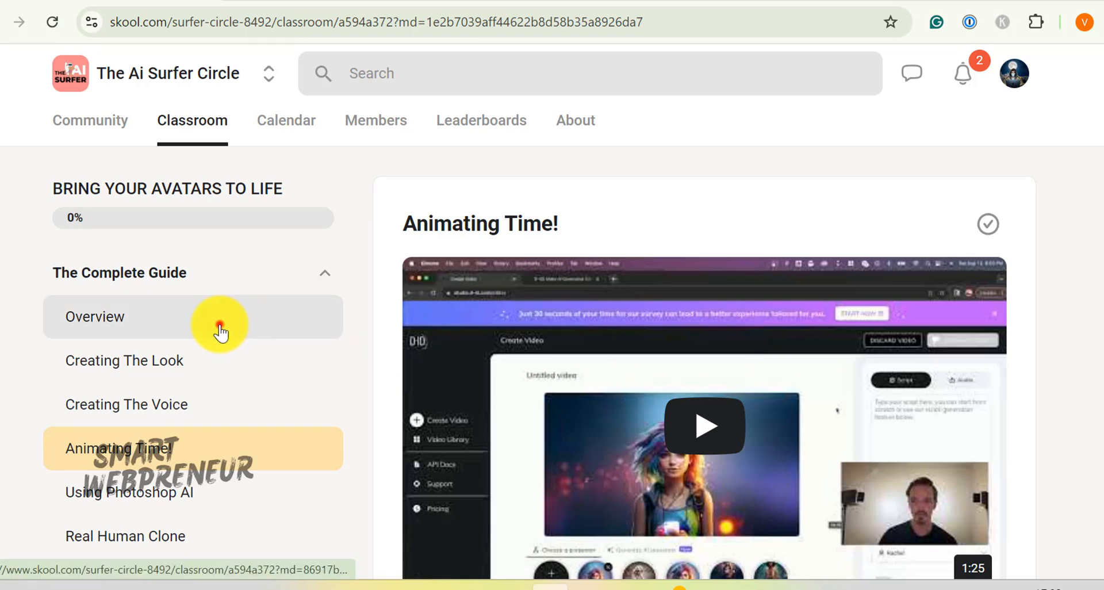
Step: Open the avatars course's Overview lesson, pause its video, and scroll onward
left_click(95, 316)
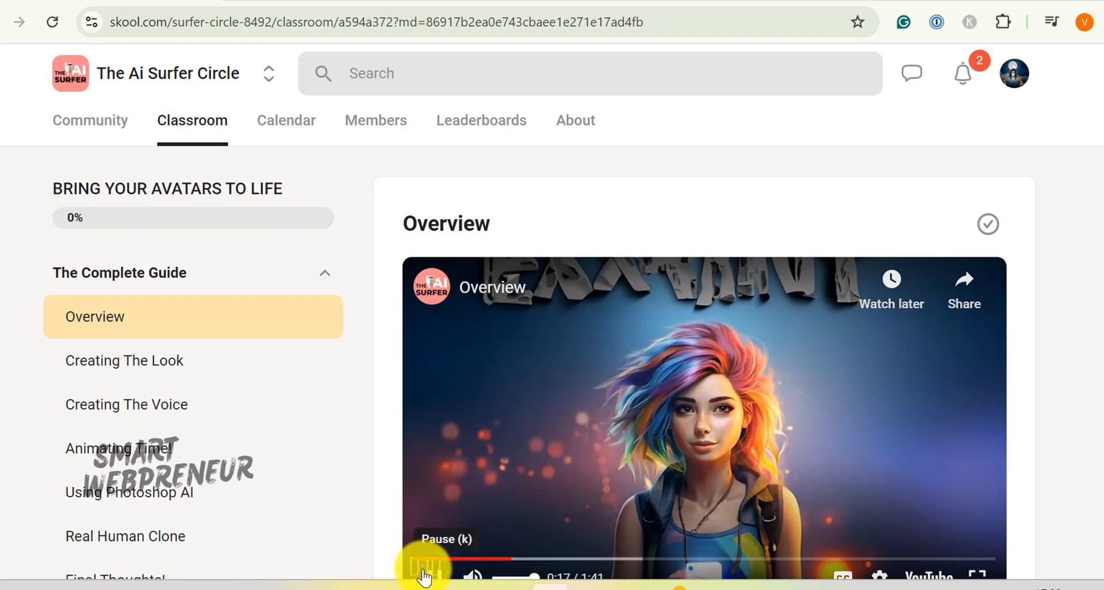
left_click(125, 360)
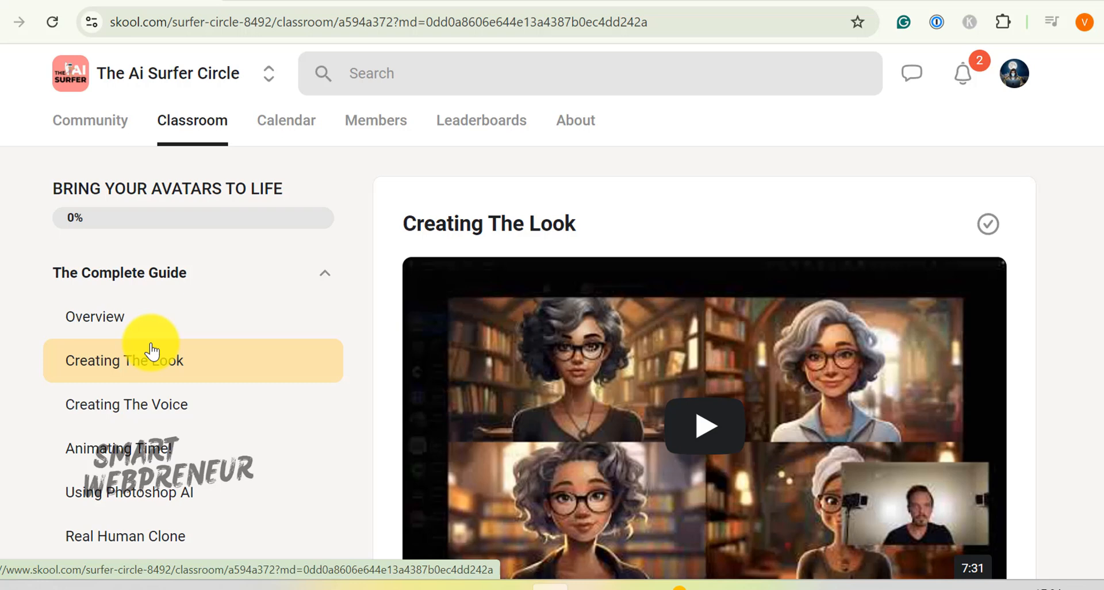
mouse_move(897, 454)
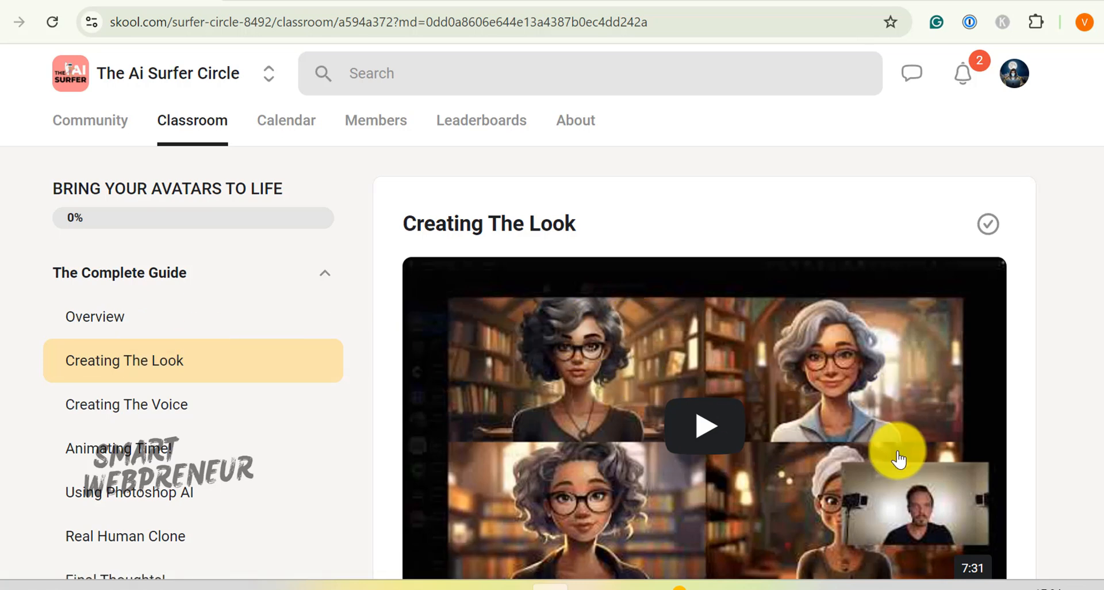
scroll("down", 3)
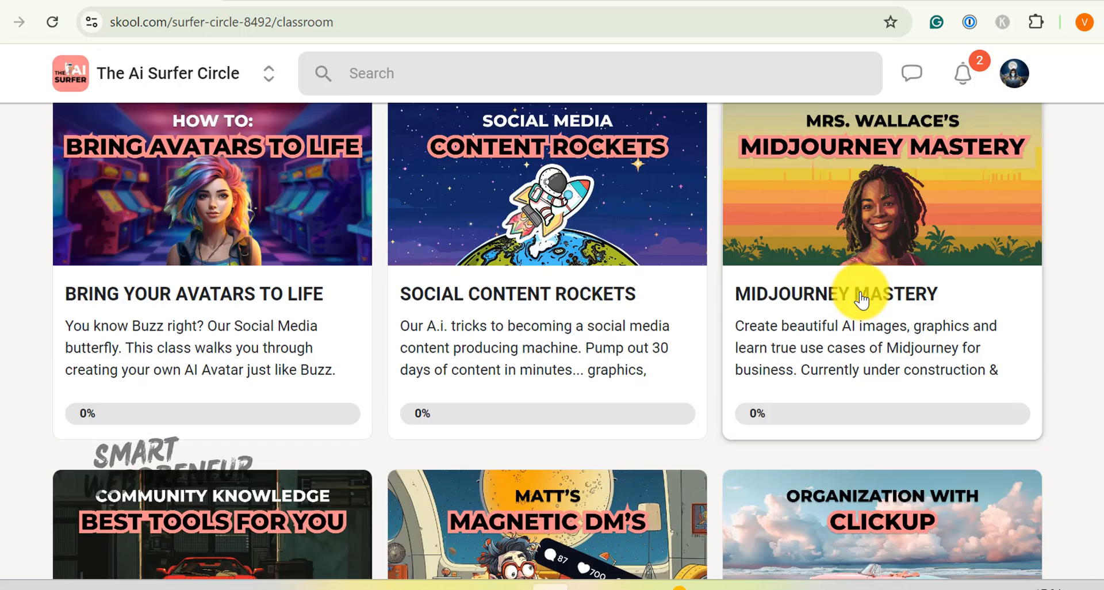
Step: Open Midjourney Mastery, preview About The Instructor and another lesson, then return to courses
left_click(838, 294)
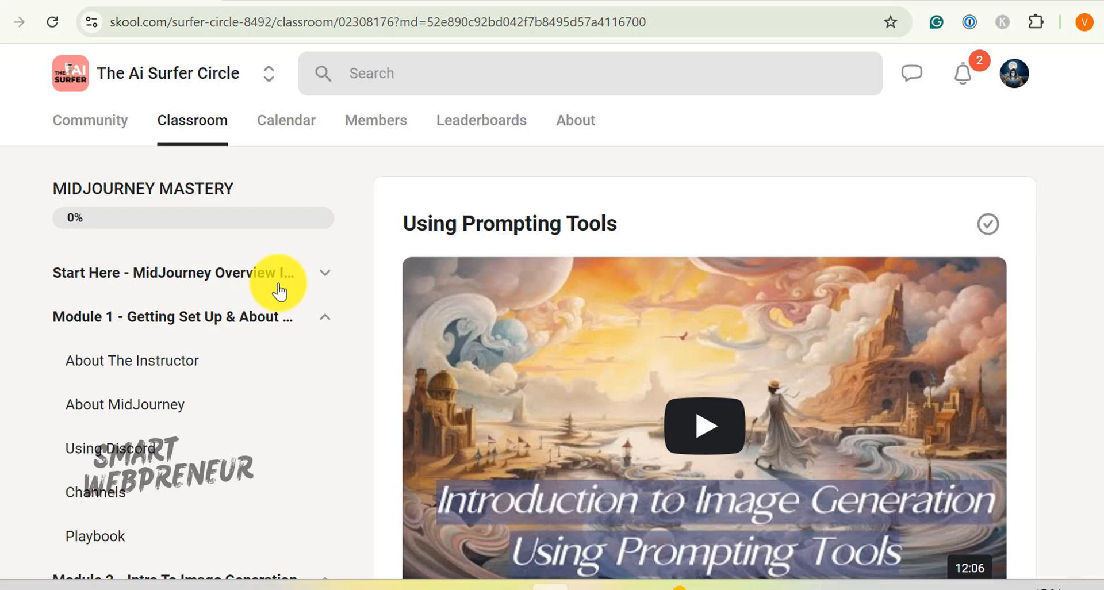
scroll("down", 3)
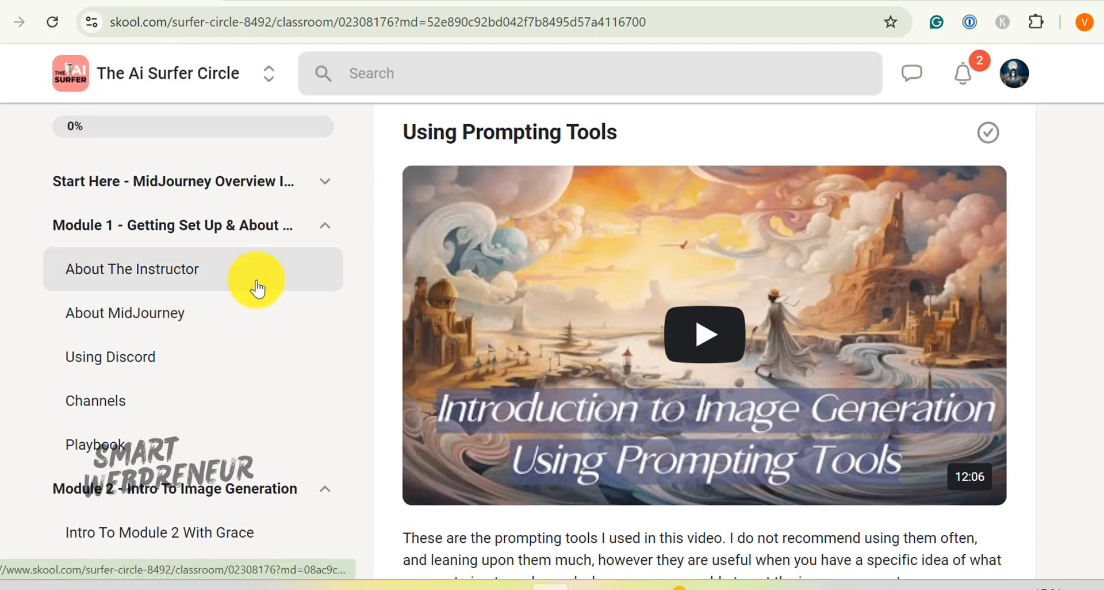
left_click(132, 270)
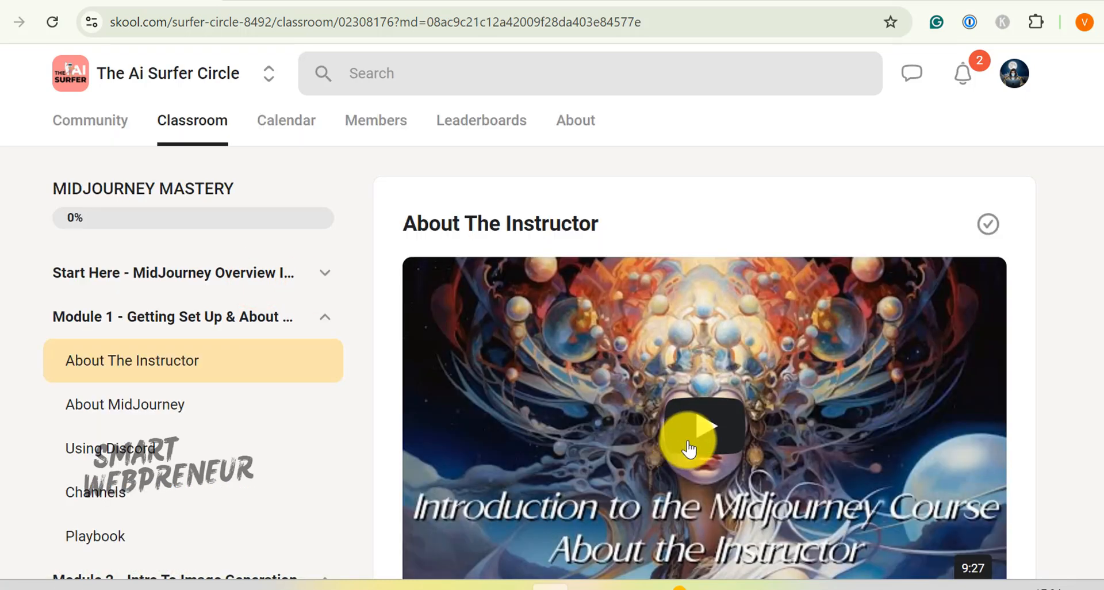
left_click(125, 404)
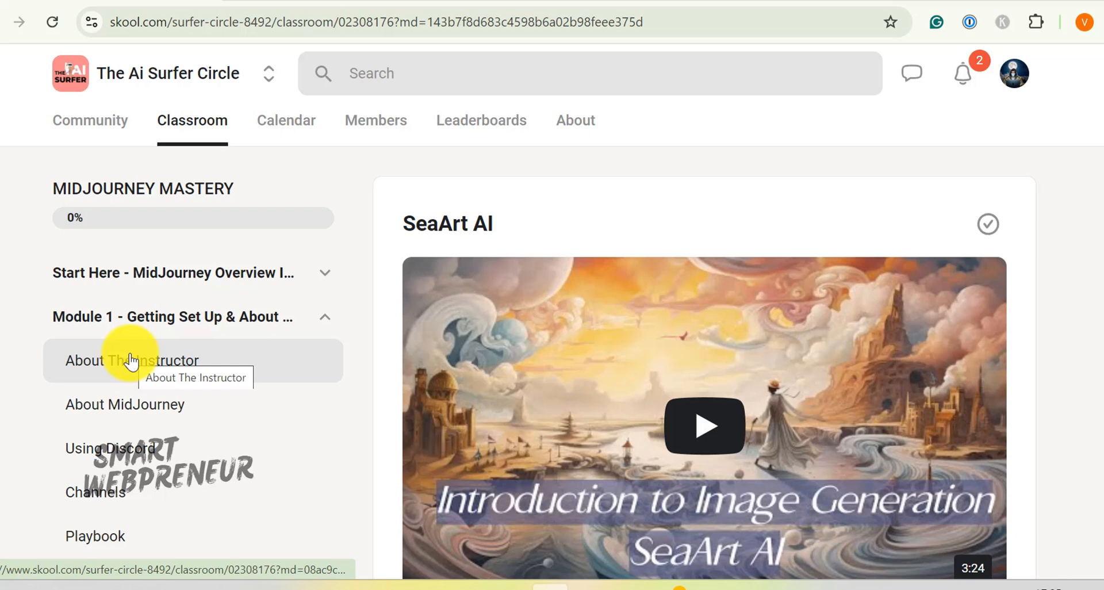
scroll("down", 3)
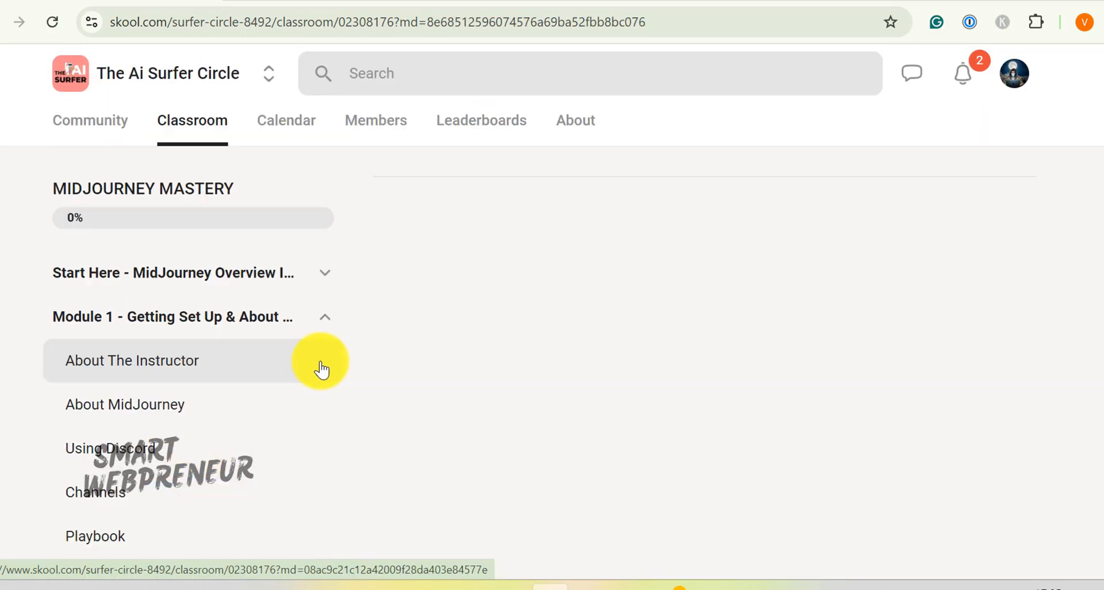
left_click(191, 119)
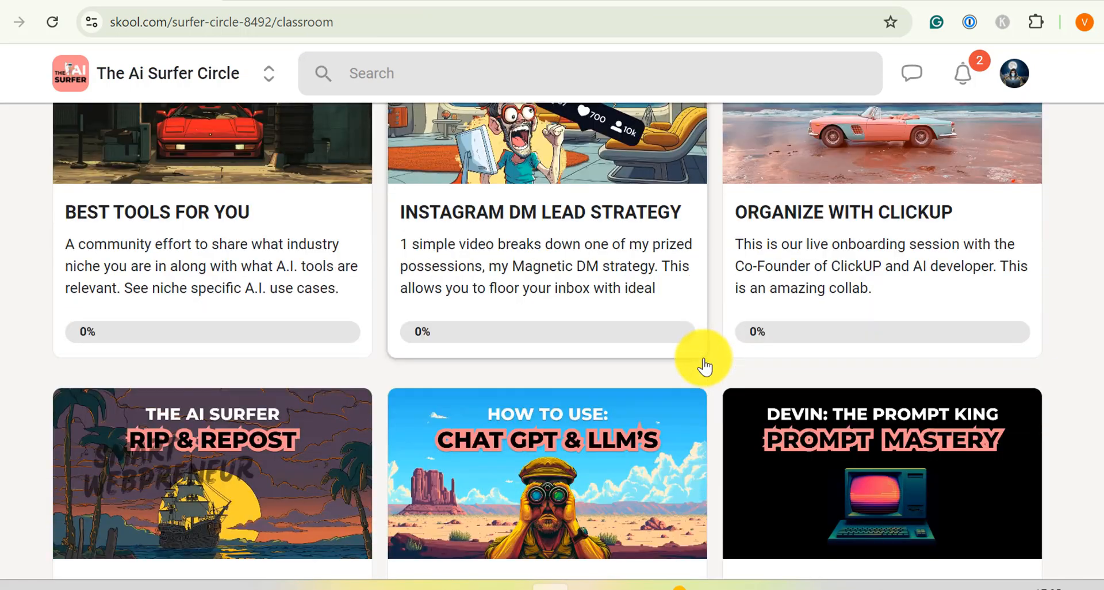
scroll("down", 3)
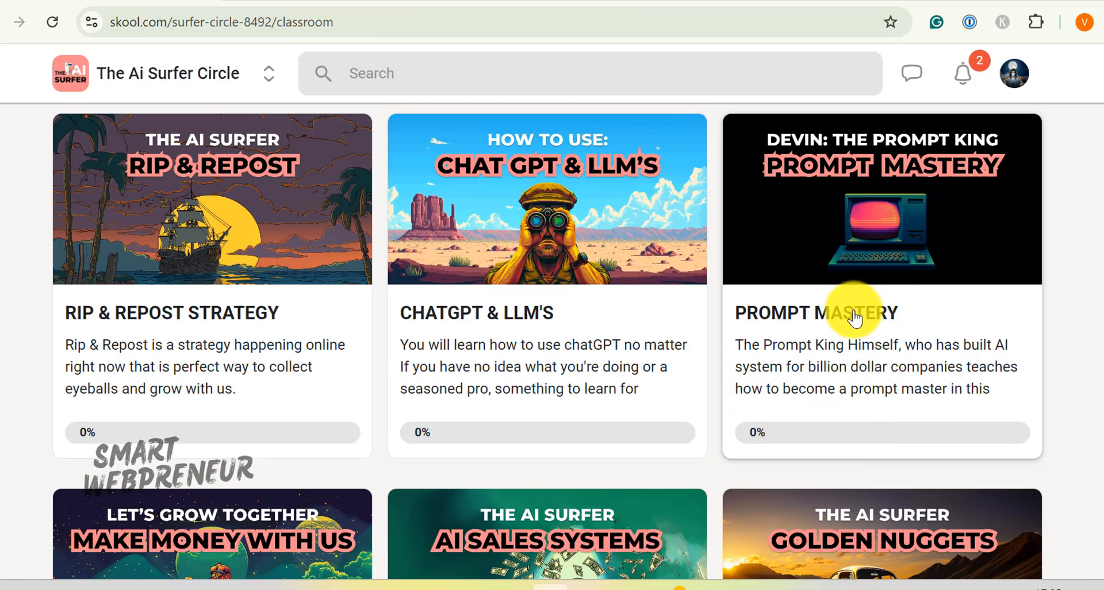
left_click(854, 318)
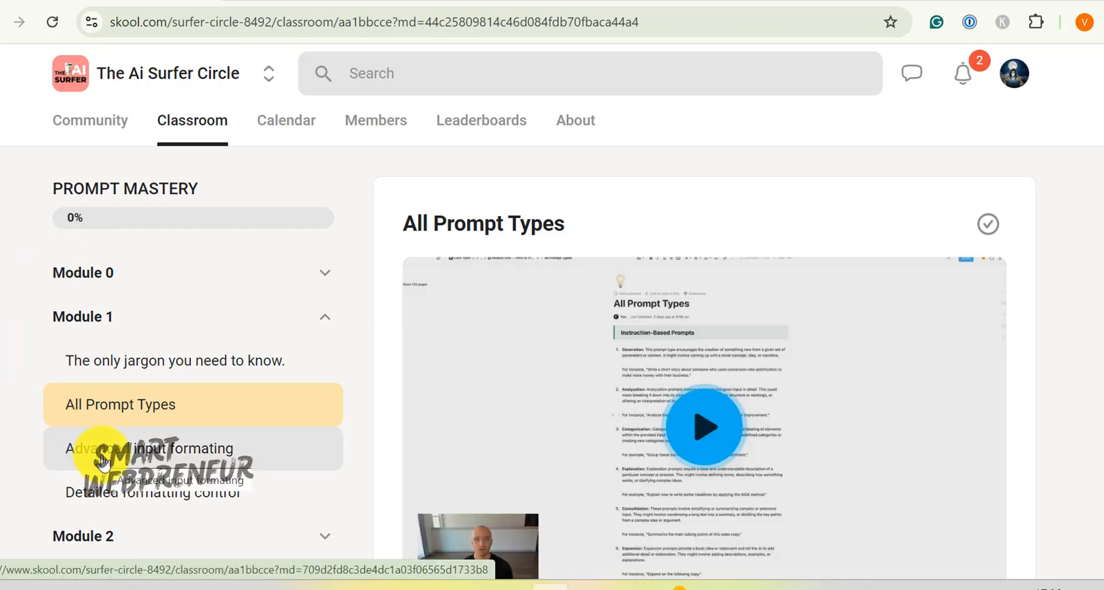
left_click(176, 448)
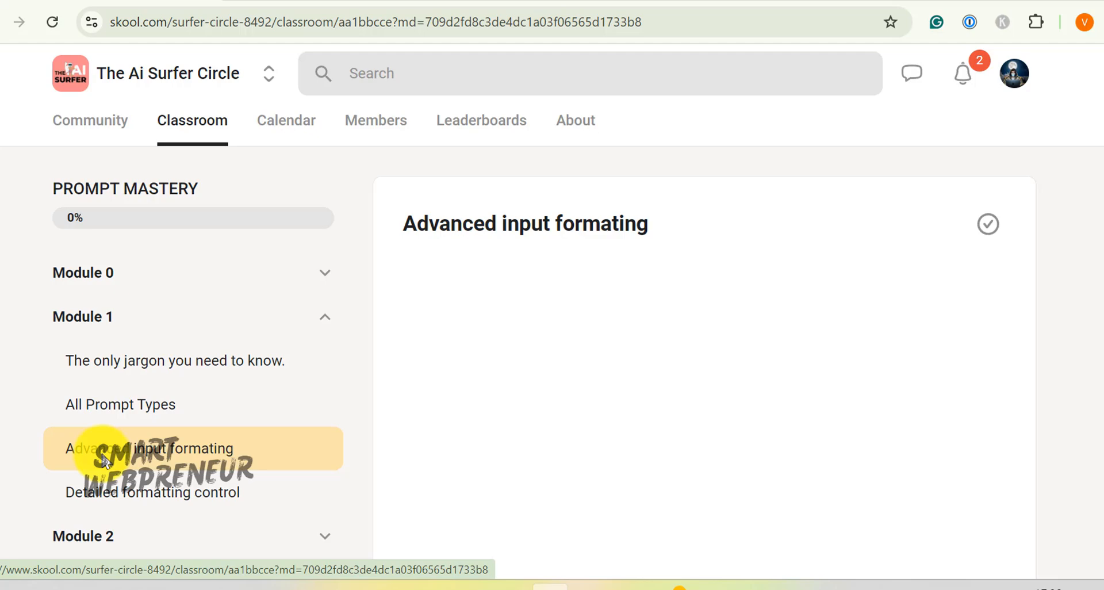
left_click(151, 491)
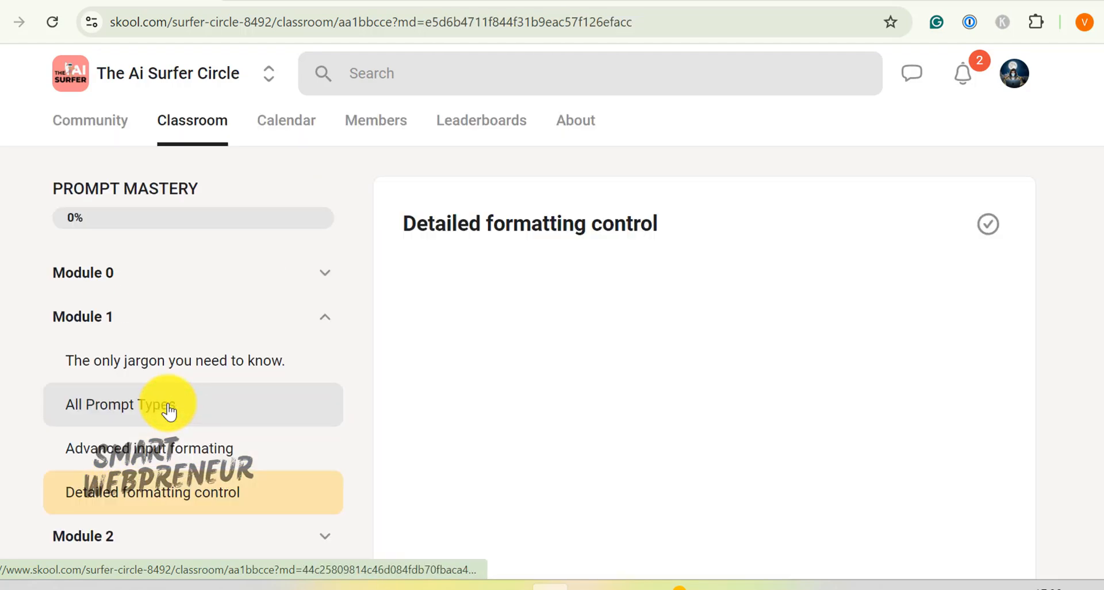
left_click(192, 119)
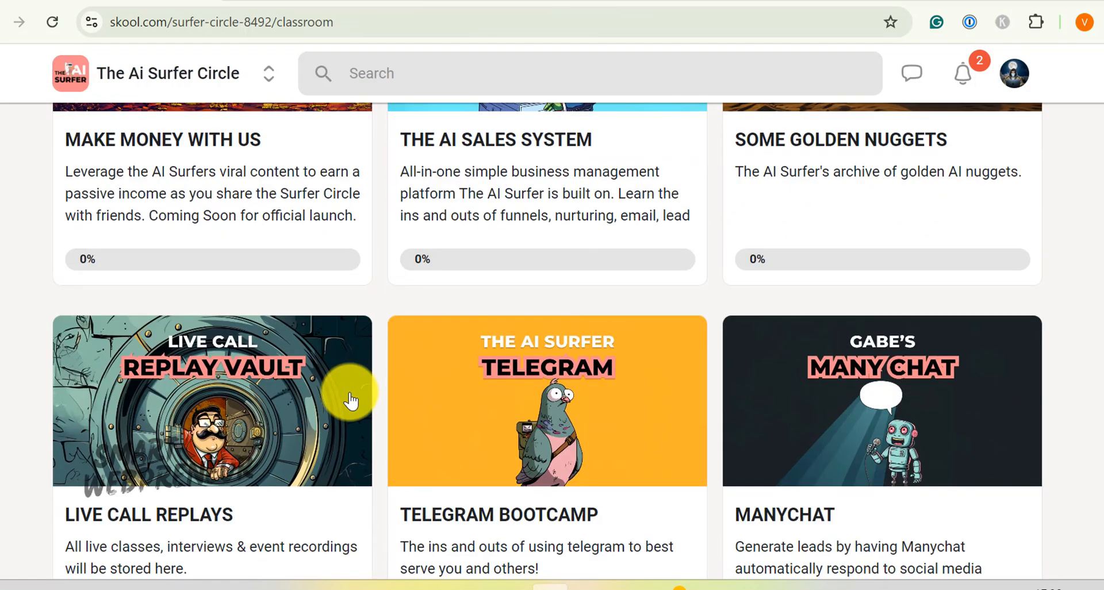
Step: Scroll down through the page to the community feed's group description and links
scroll("down", 3)
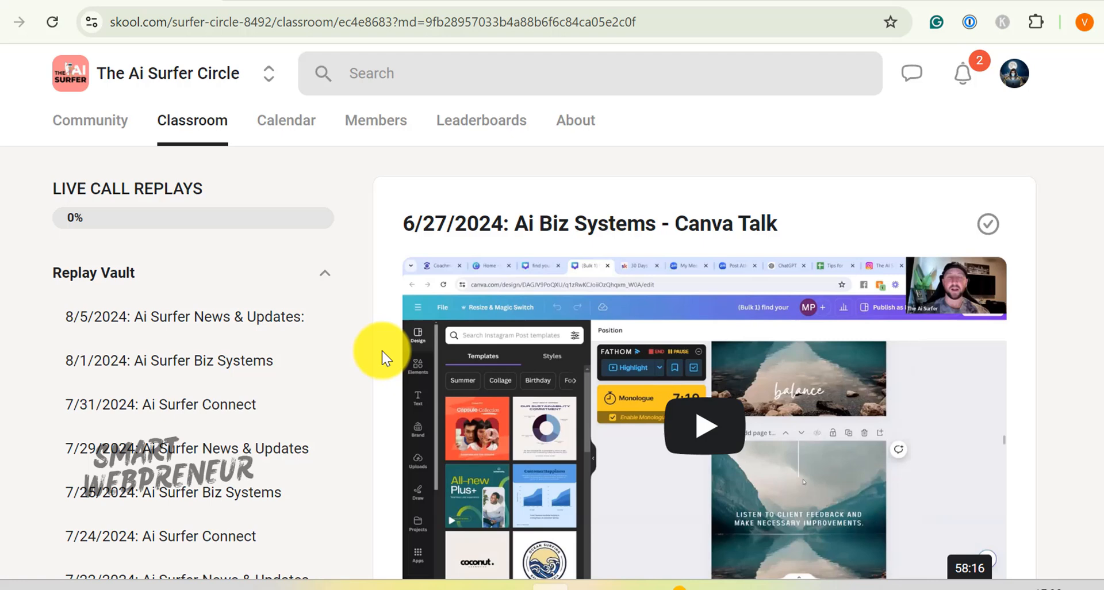
scroll("down", 3)
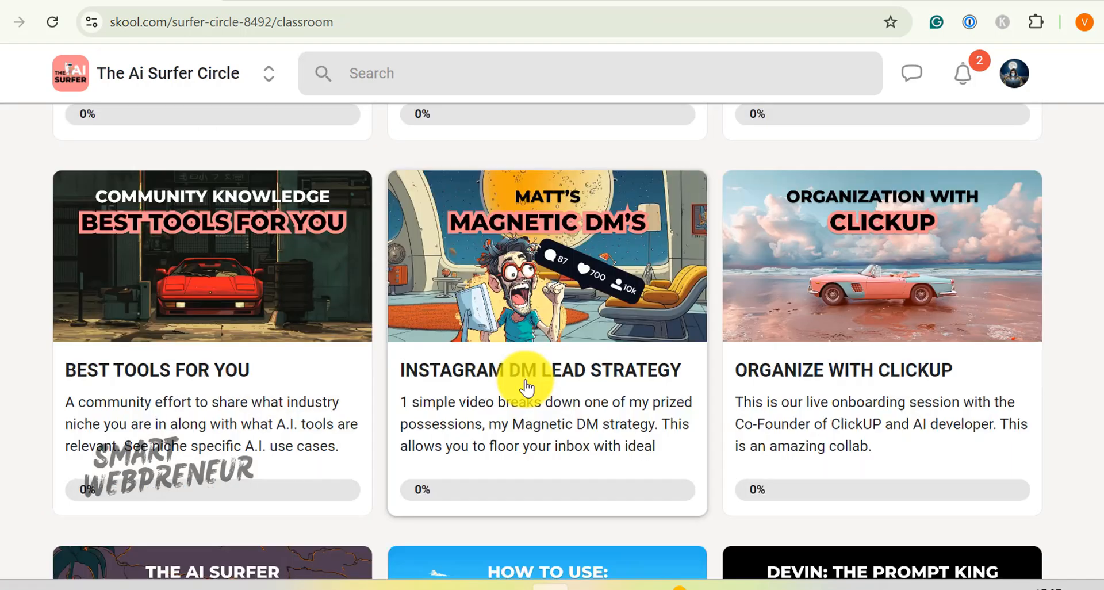
scroll("down", 3)
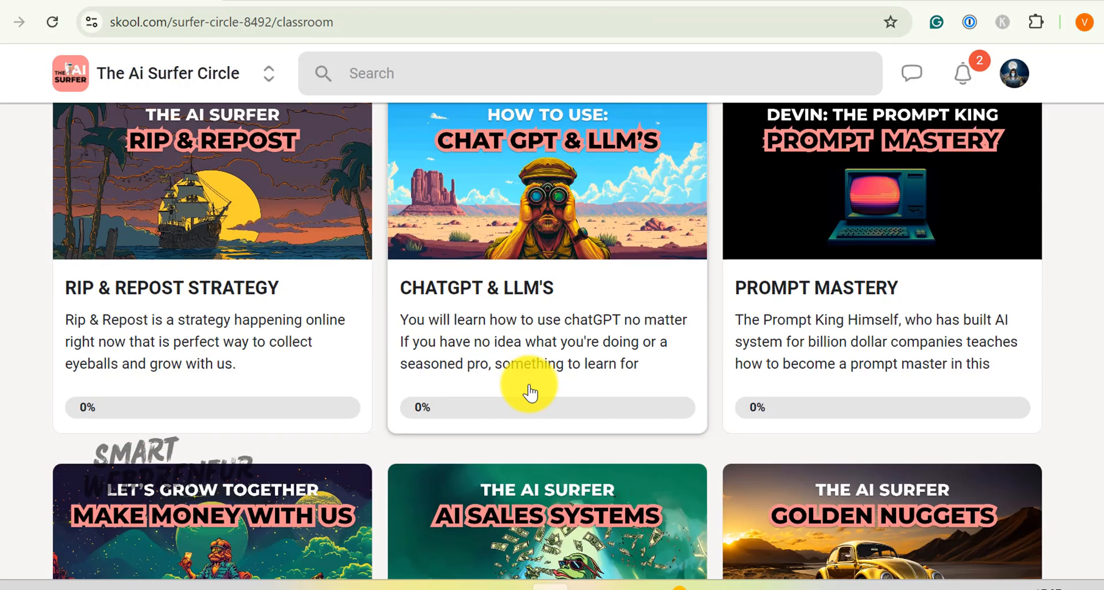
scroll("down", 3)
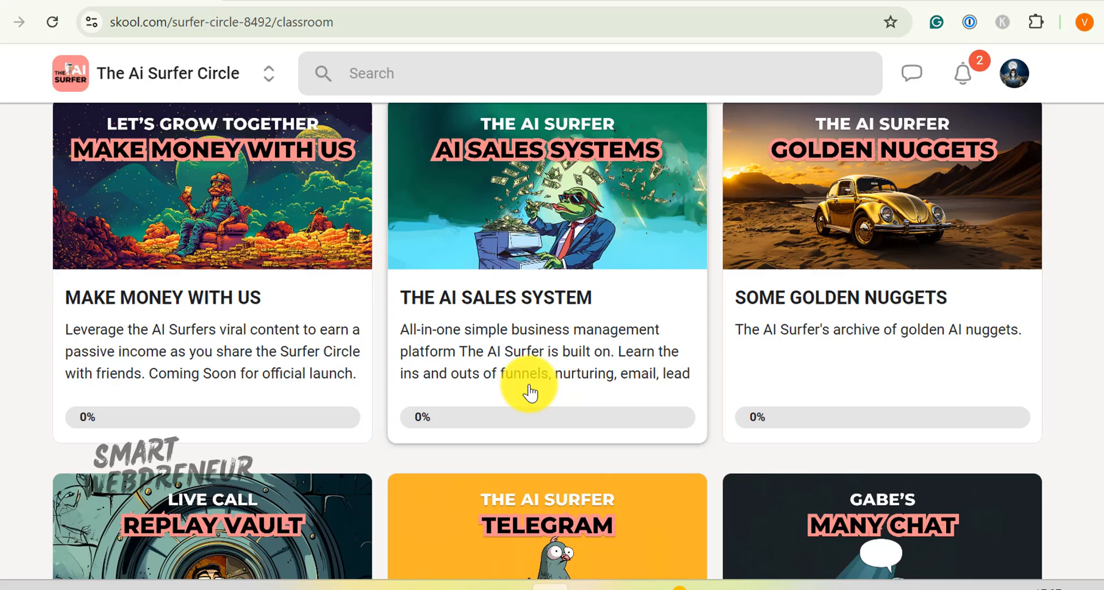
scroll("down", 3)
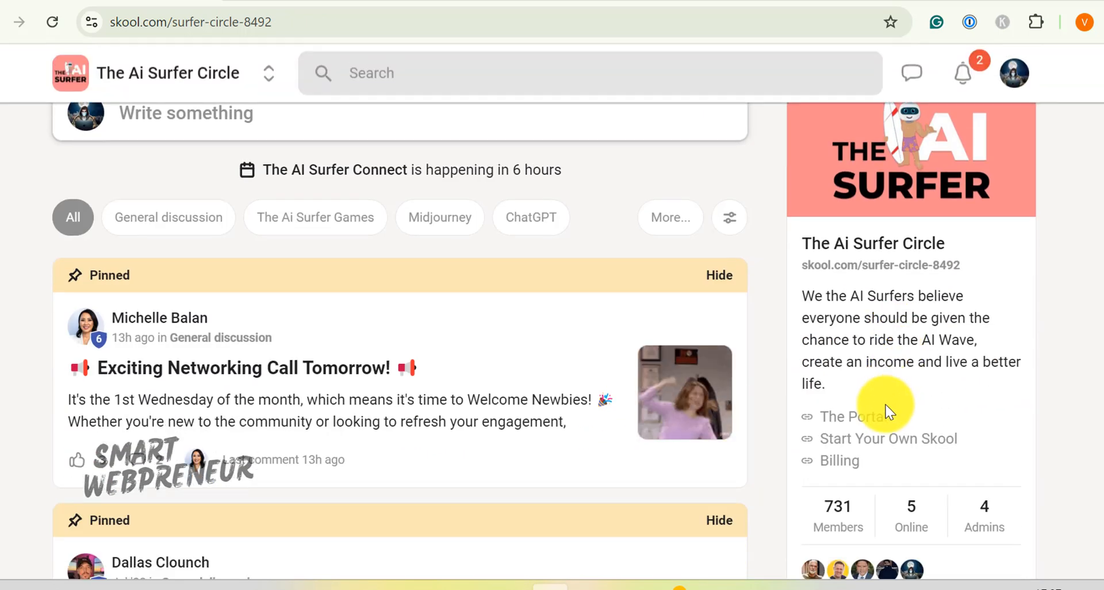
Step: Open The Portal AI tools dashboard and visit the TikTok Sorter tool
left_click(848, 417)
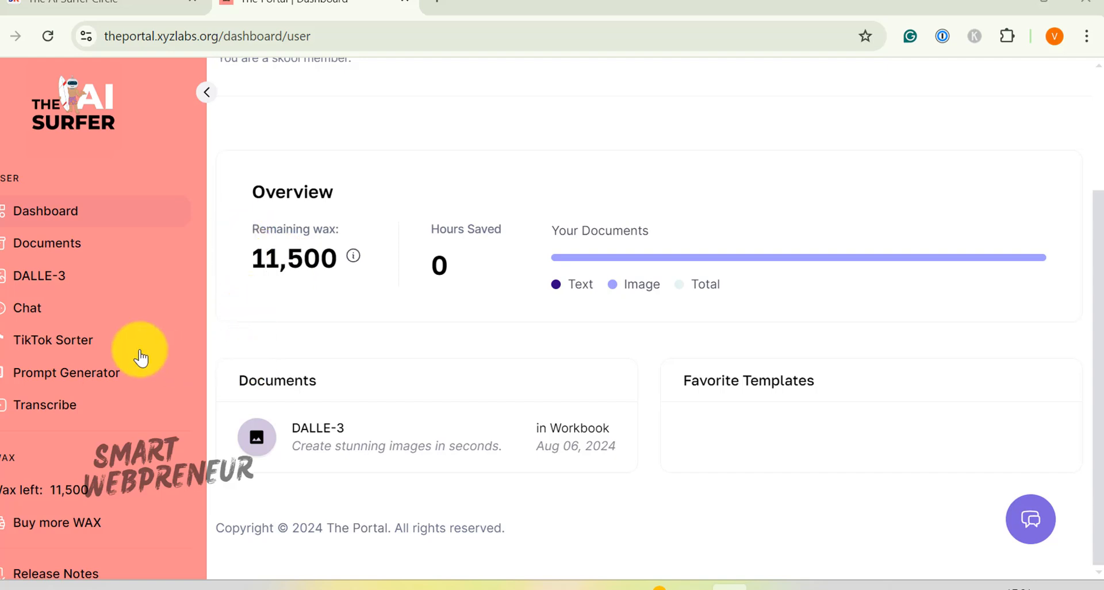
mouse_move(69, 218)
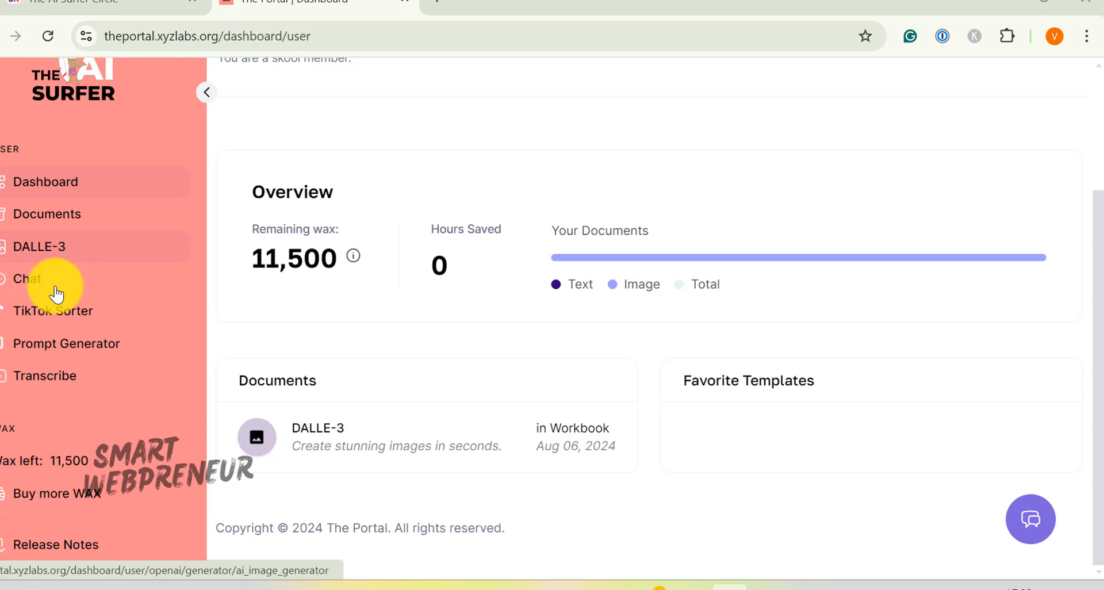
mouse_move(148, 343)
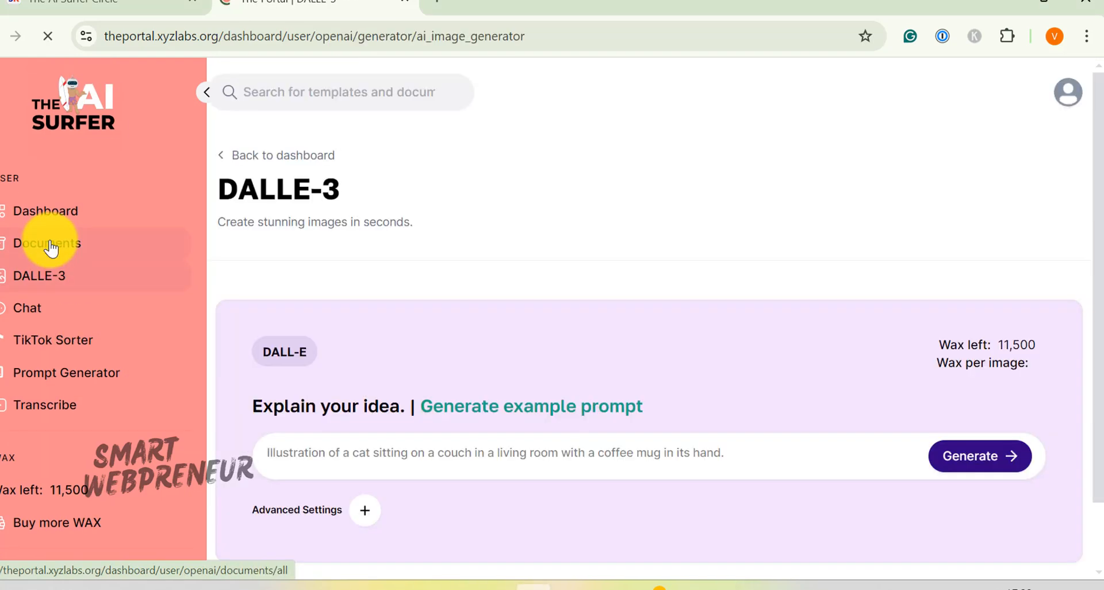
mouse_move(372, 250)
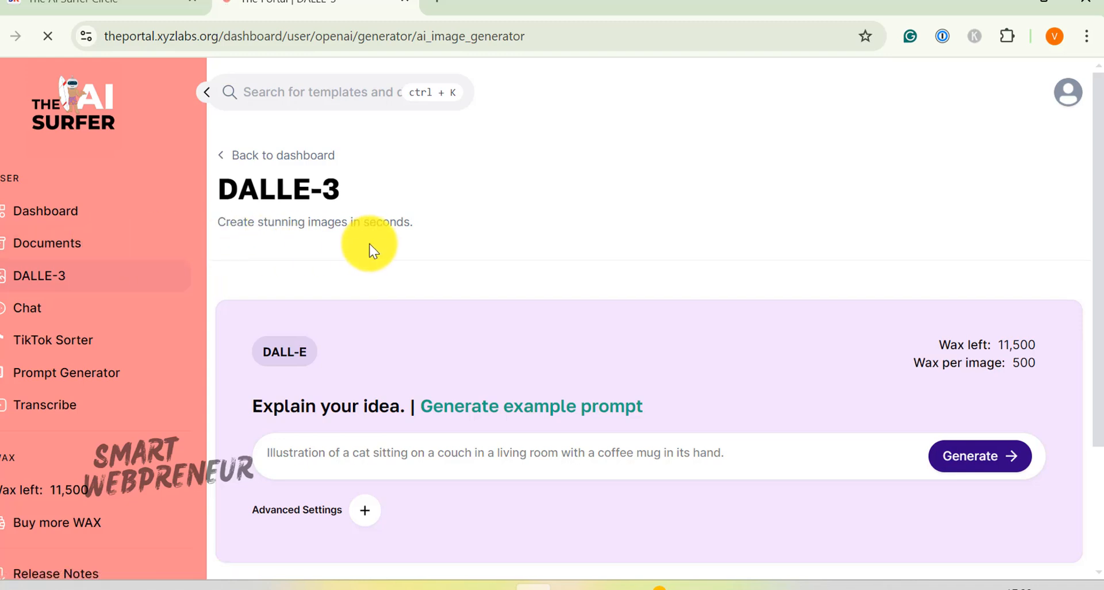
scroll("down", 3)
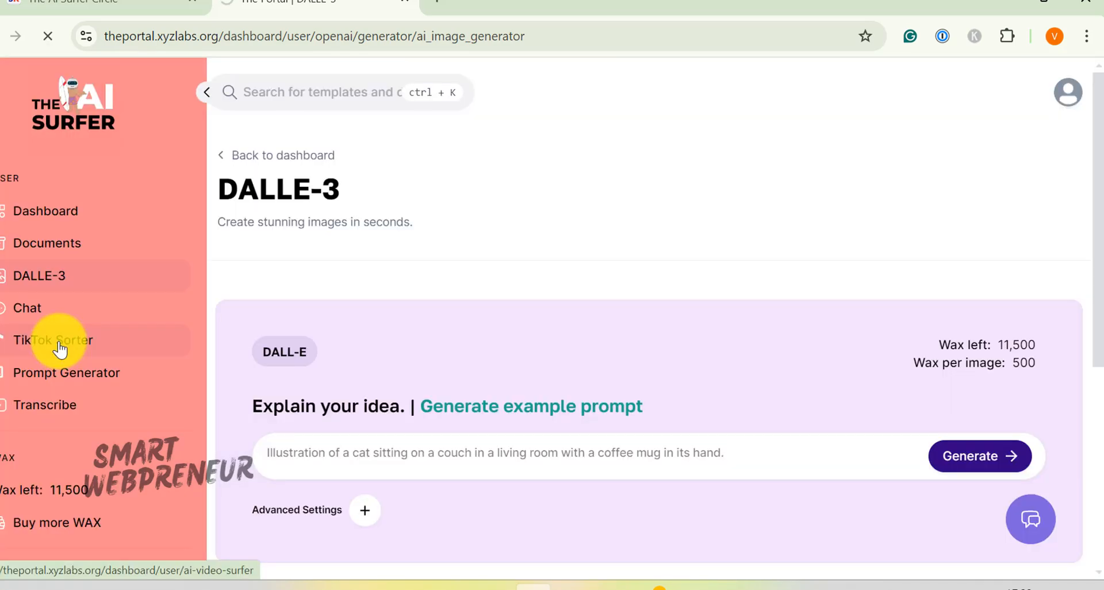
left_click(53, 340)
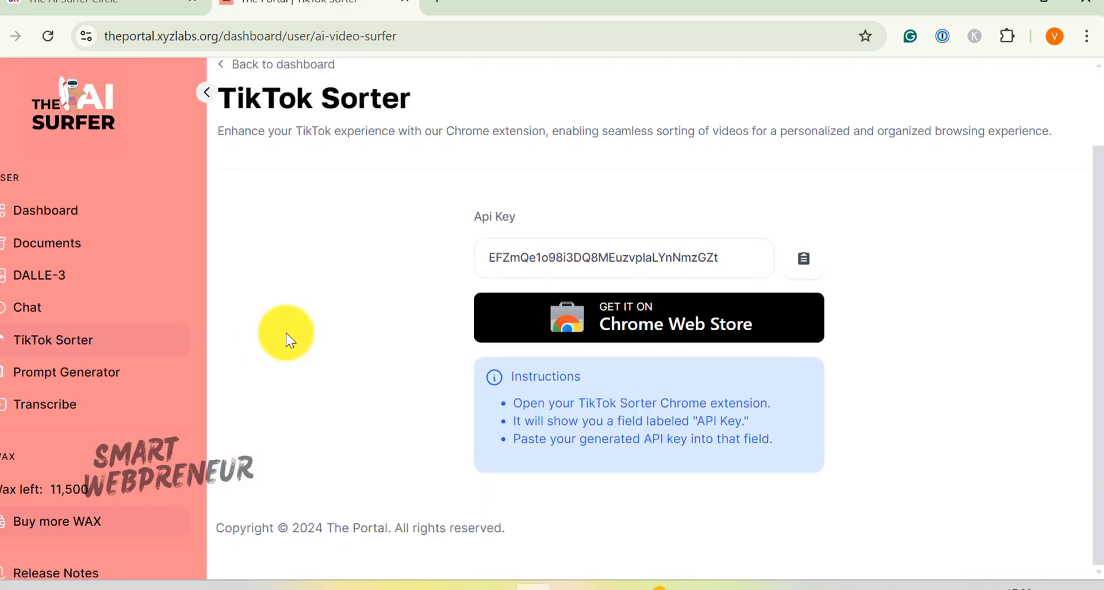
Step: Open the Prompt Generator and start a blank new prompt form
left_click(65, 371)
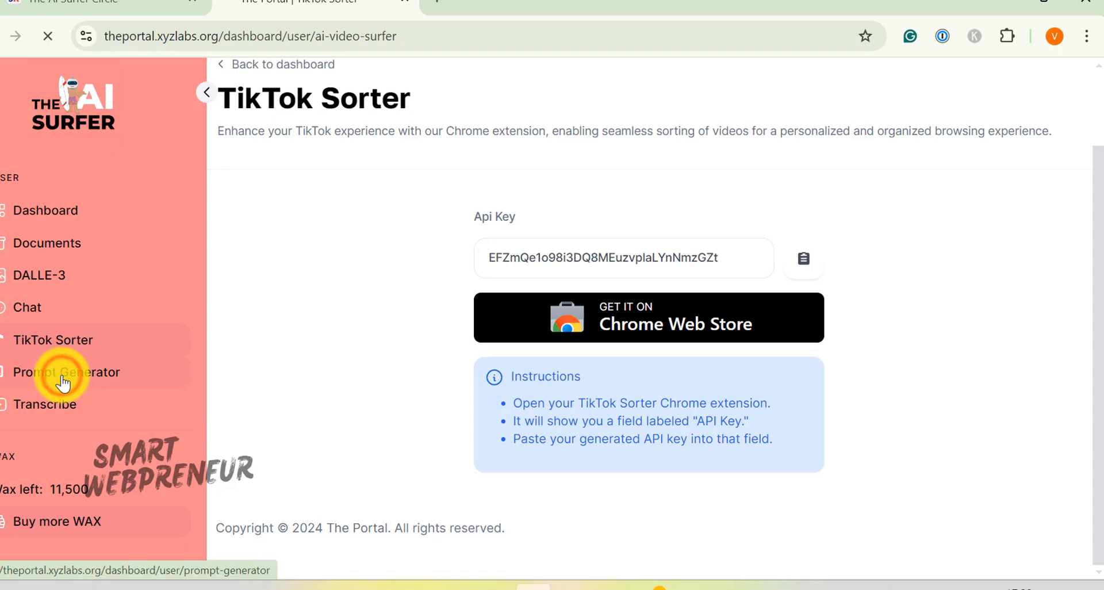
left_click(66, 373)
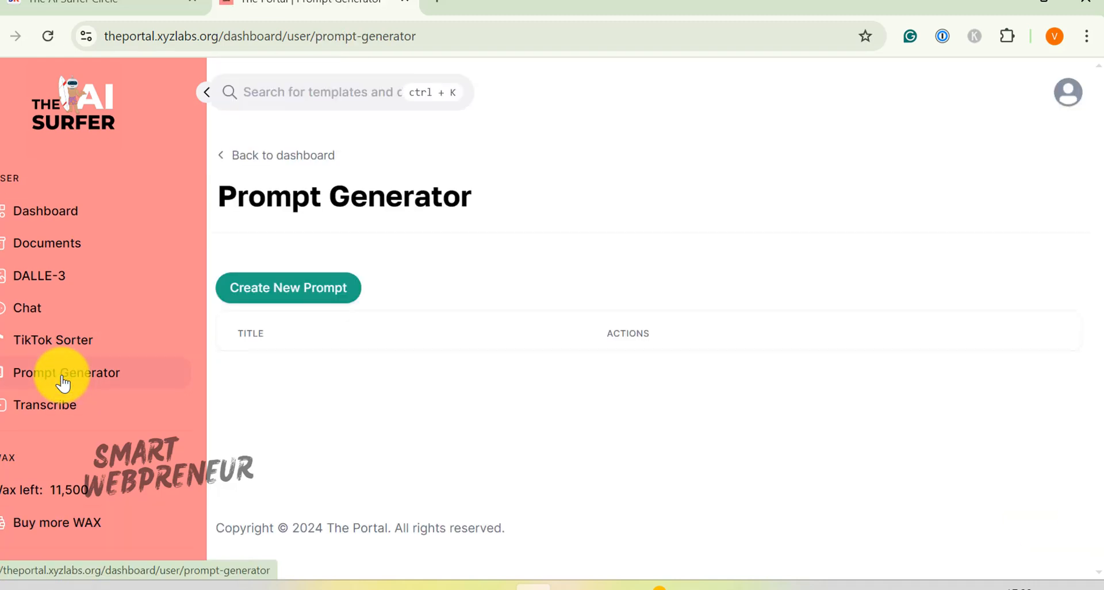
left_click(287, 288)
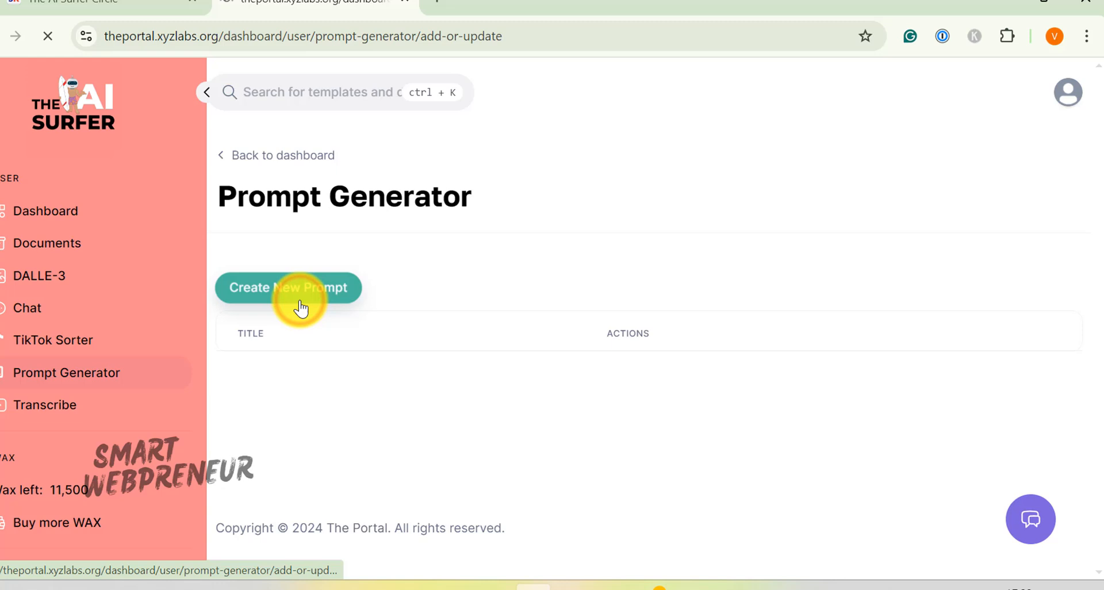
left_click(288, 287)
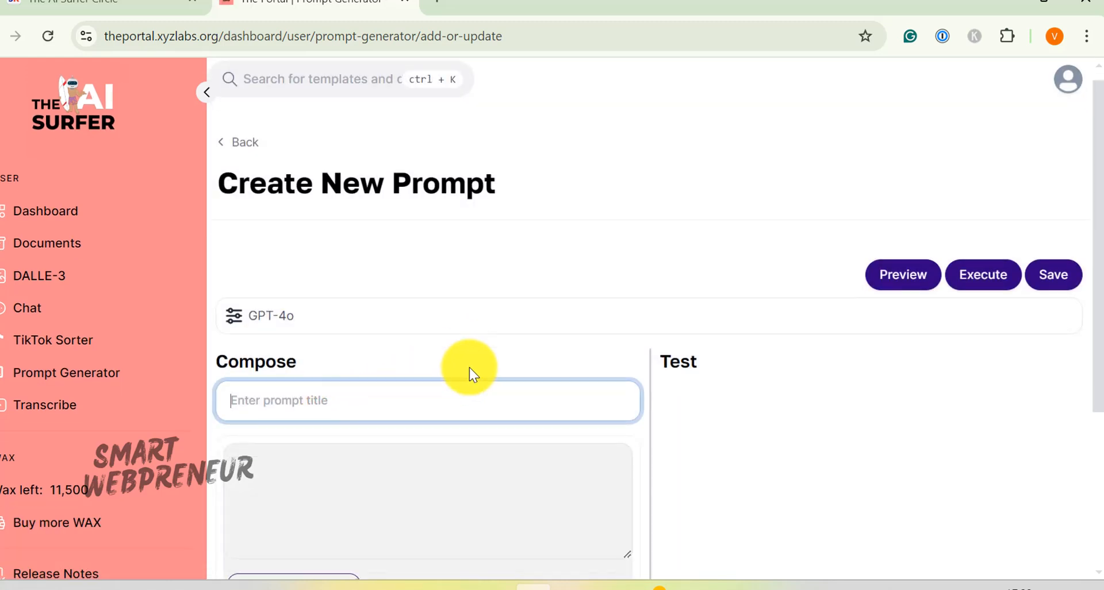
scroll("down", 3)
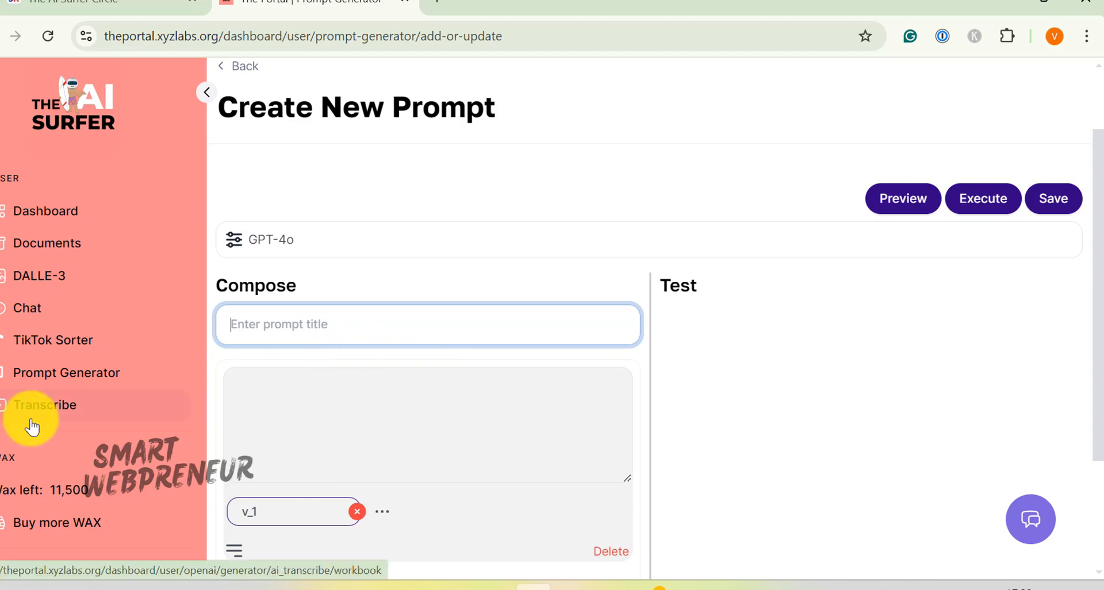
Step: Open the Transcribe tool, then the user dashboard showing 11,500 remaining wax
left_click(45, 404)
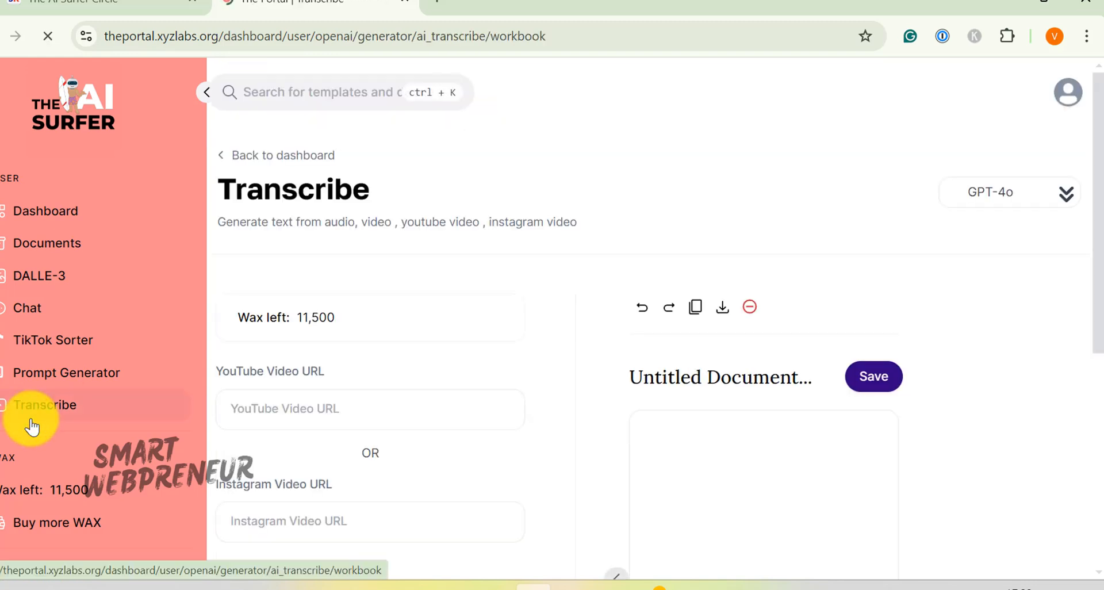
mouse_move(524, 298)
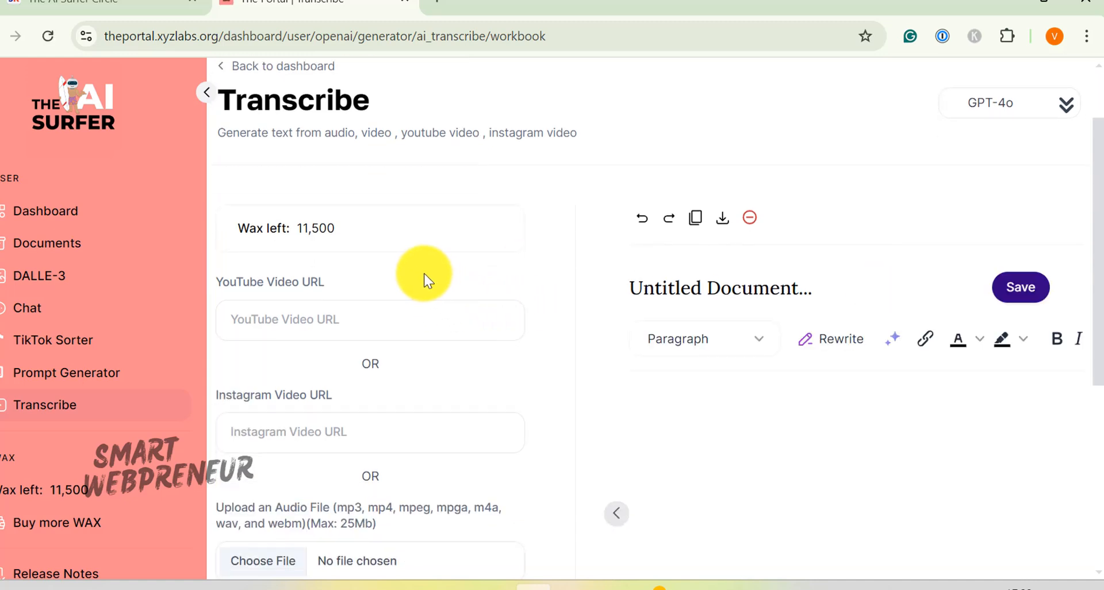
mouse_move(349, 301)
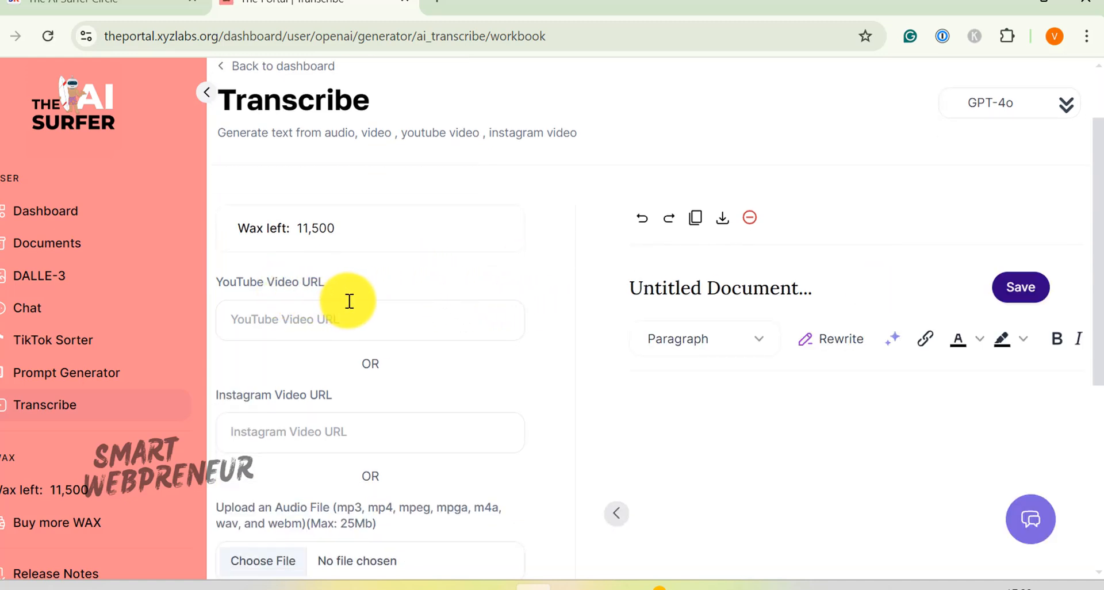
mouse_move(60, 493)
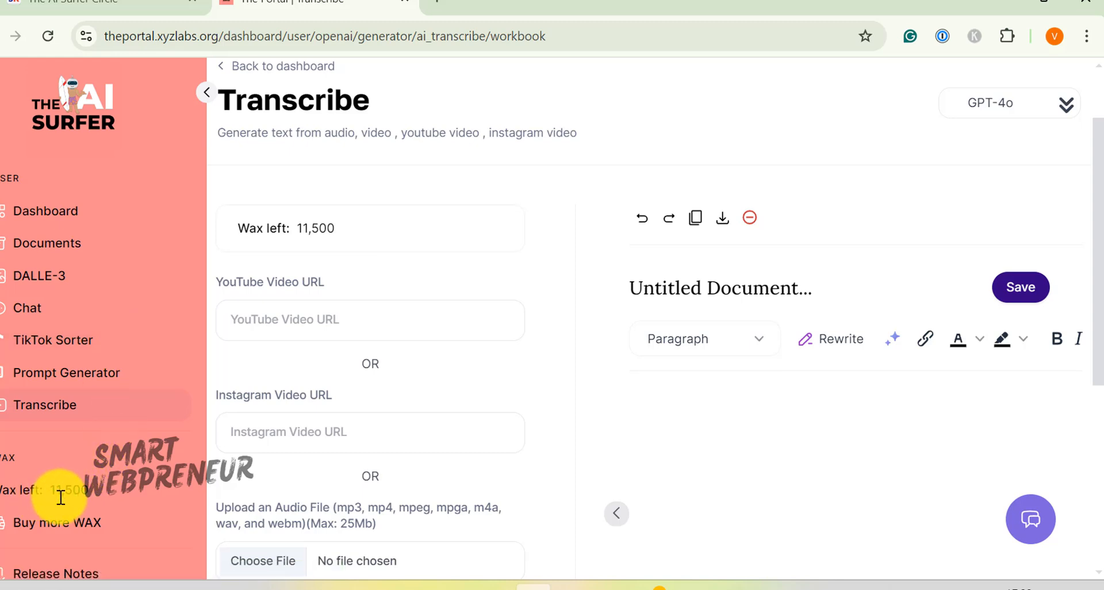
double_click(64, 490)
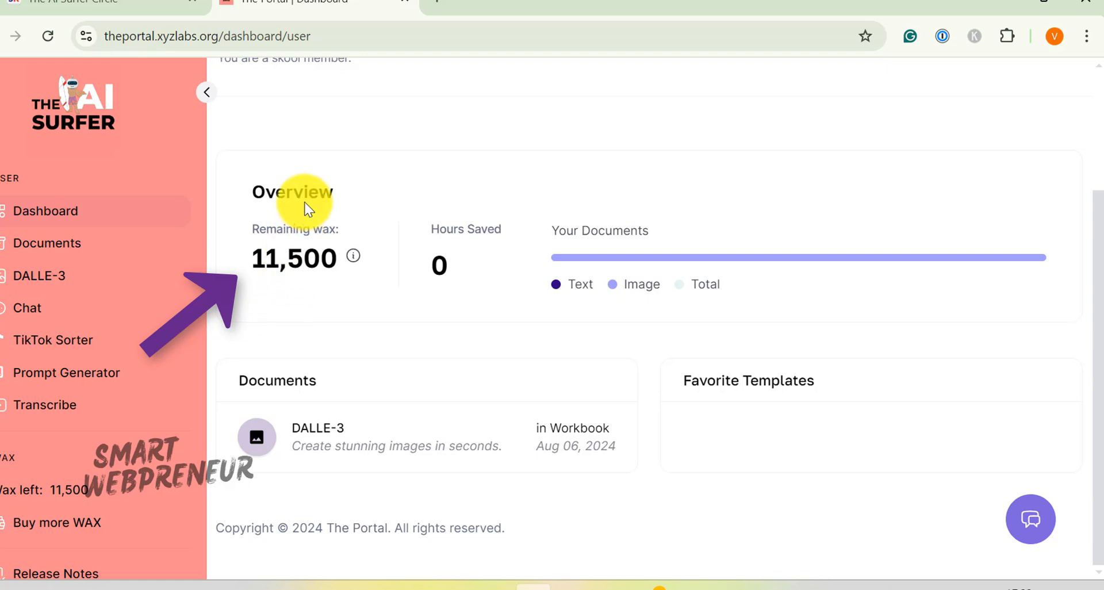
mouse_move(391, 215)
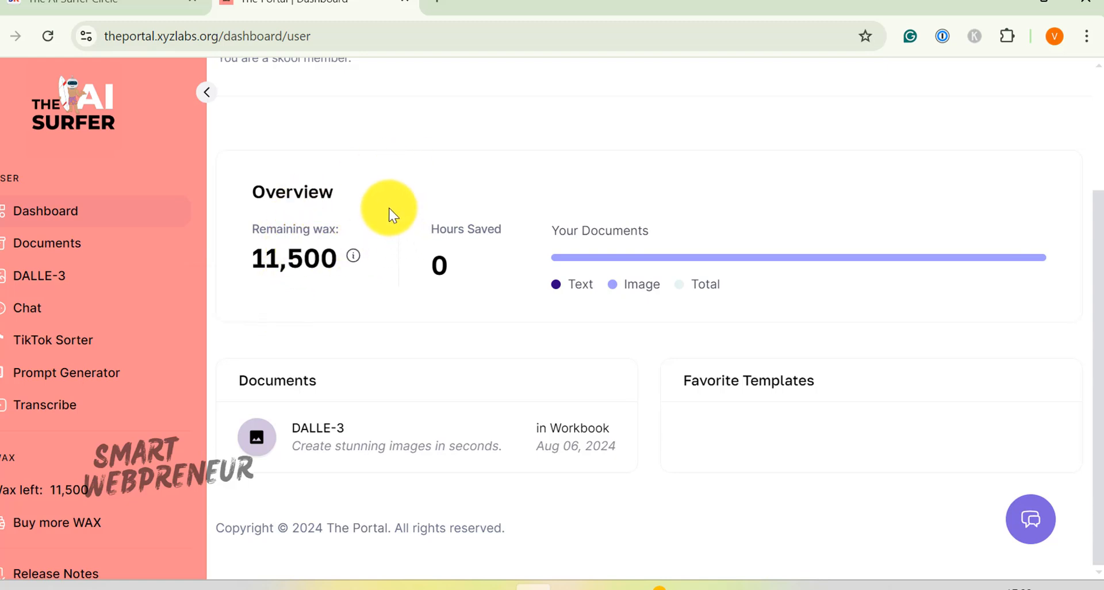
mouse_move(47, 243)
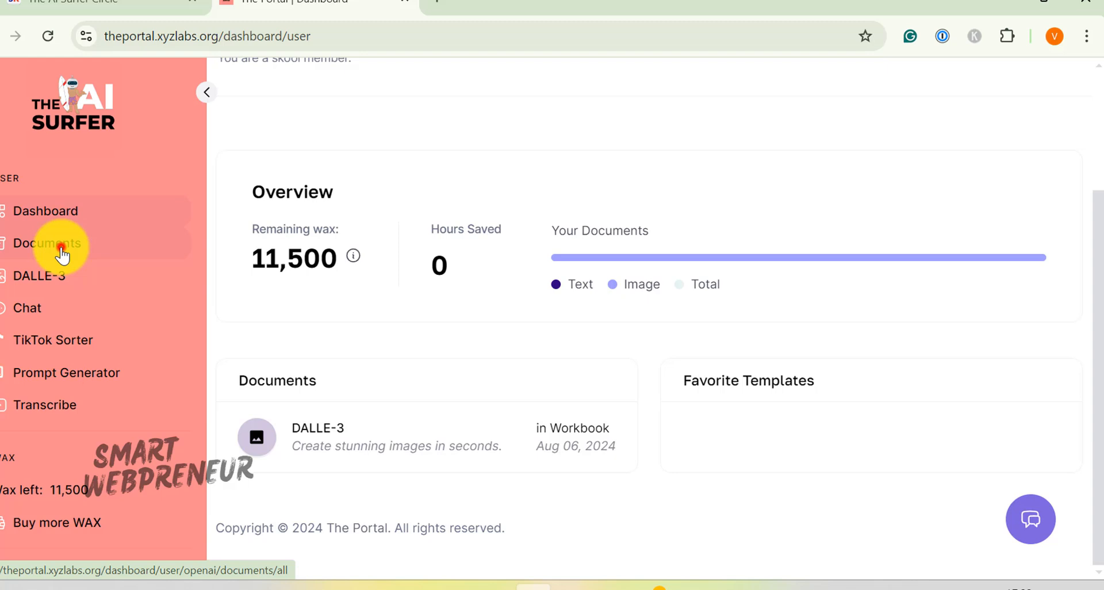
Step: View the Portal's Documents workbook, then open GPT-4o Chat's New Chat and its search box
left_click(46, 243)
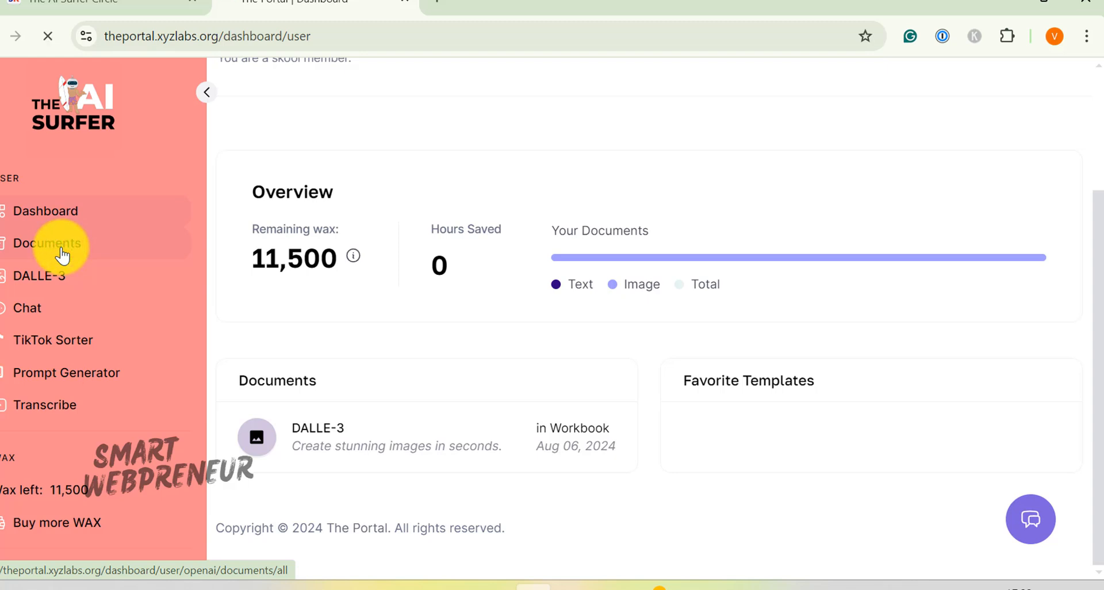
left_click(47, 242)
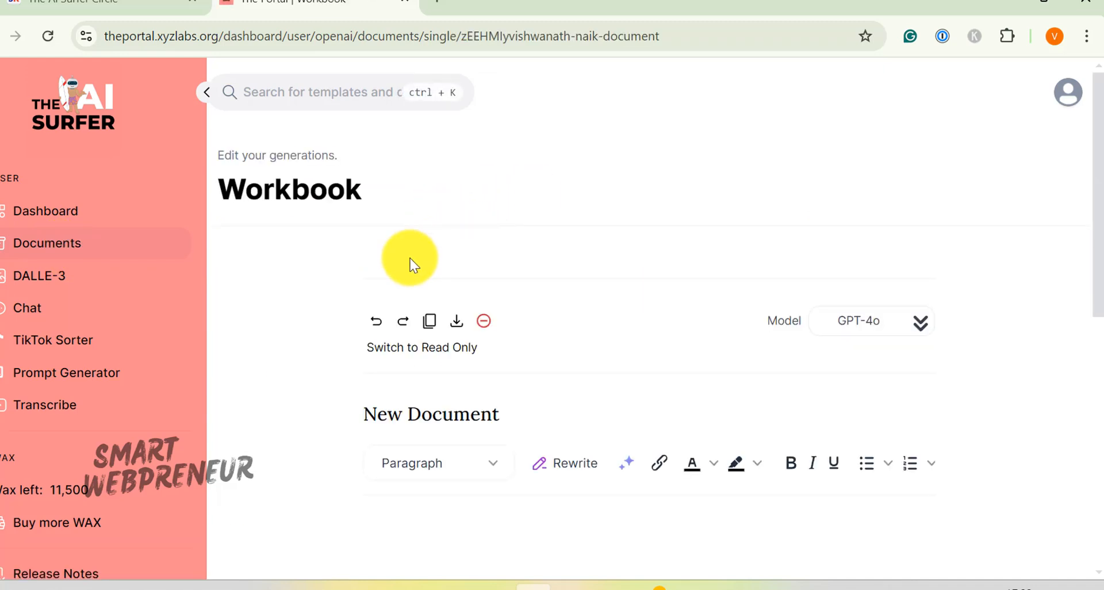
left_click(27, 308)
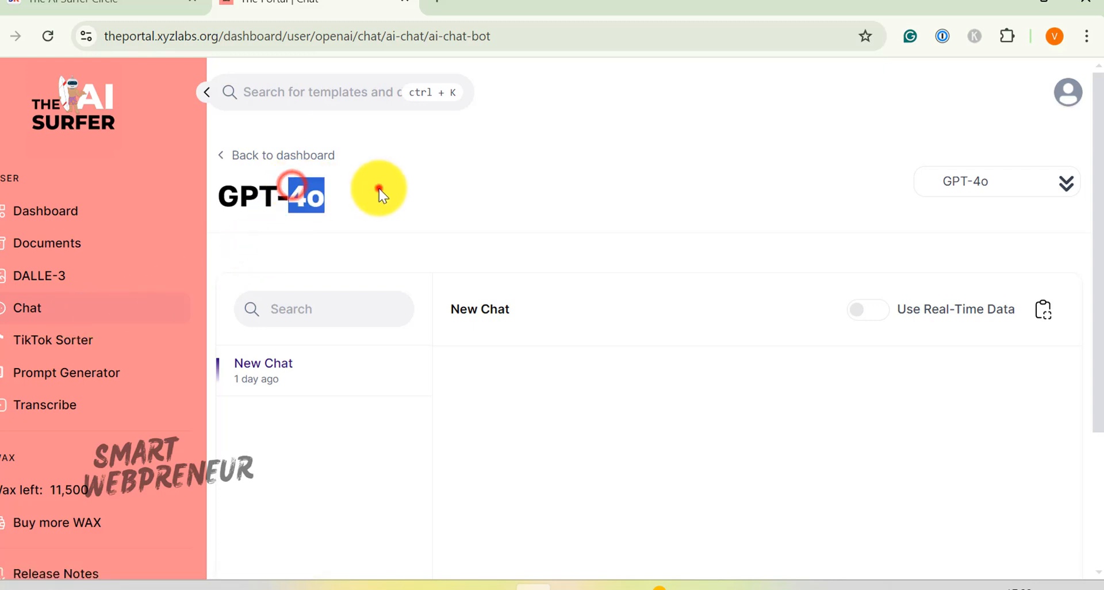
left_click(324, 309)
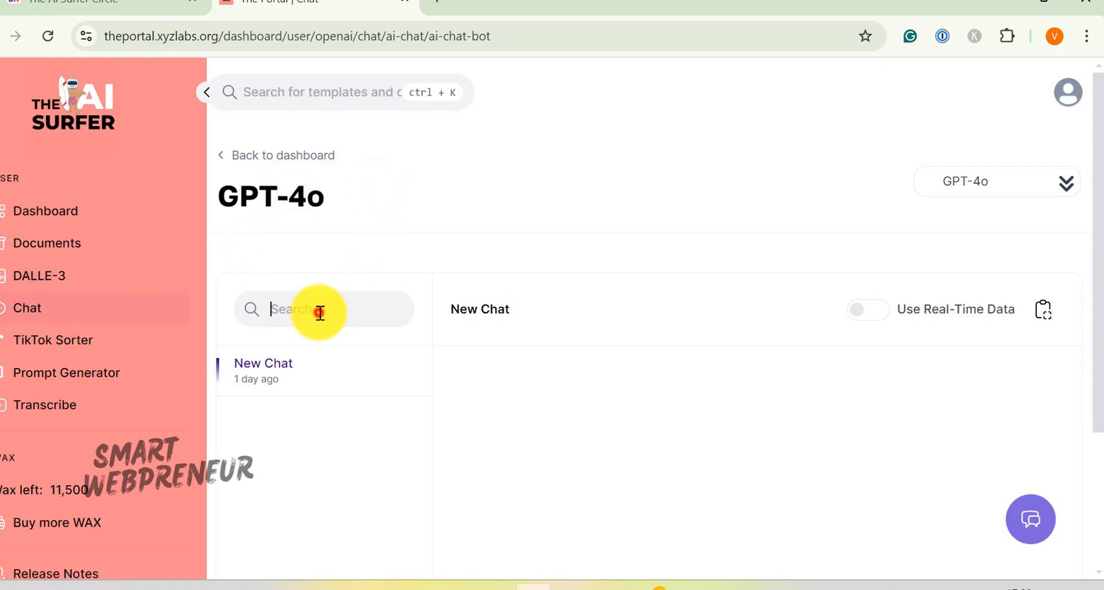
mouse_move(660, 138)
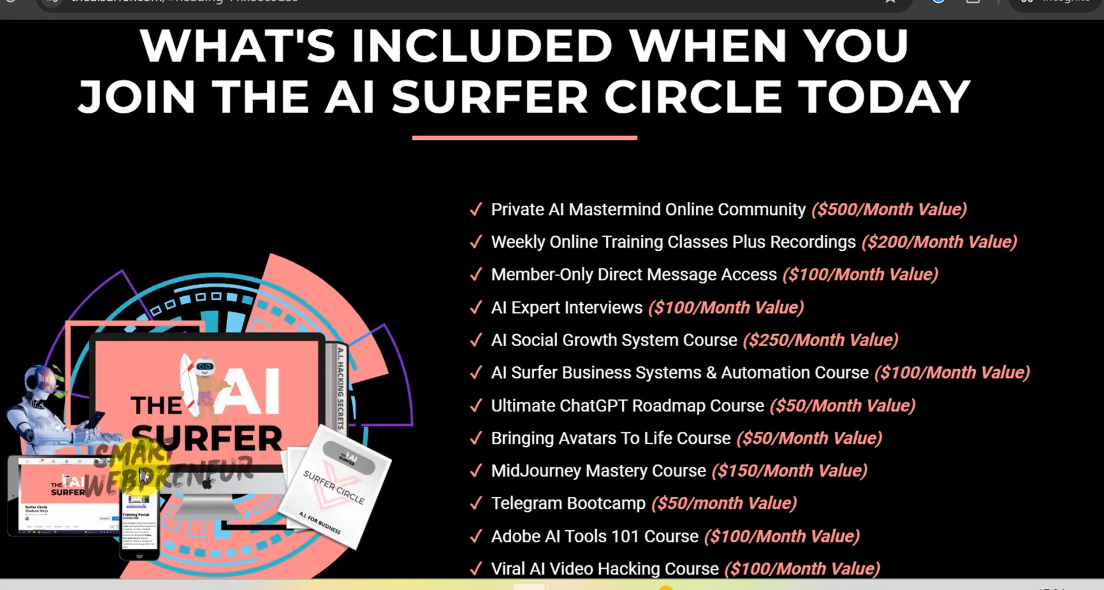
Step: Scroll past What's Included and the $1,750/month value banner to the $24/month Join Now box
scroll("down", 3)
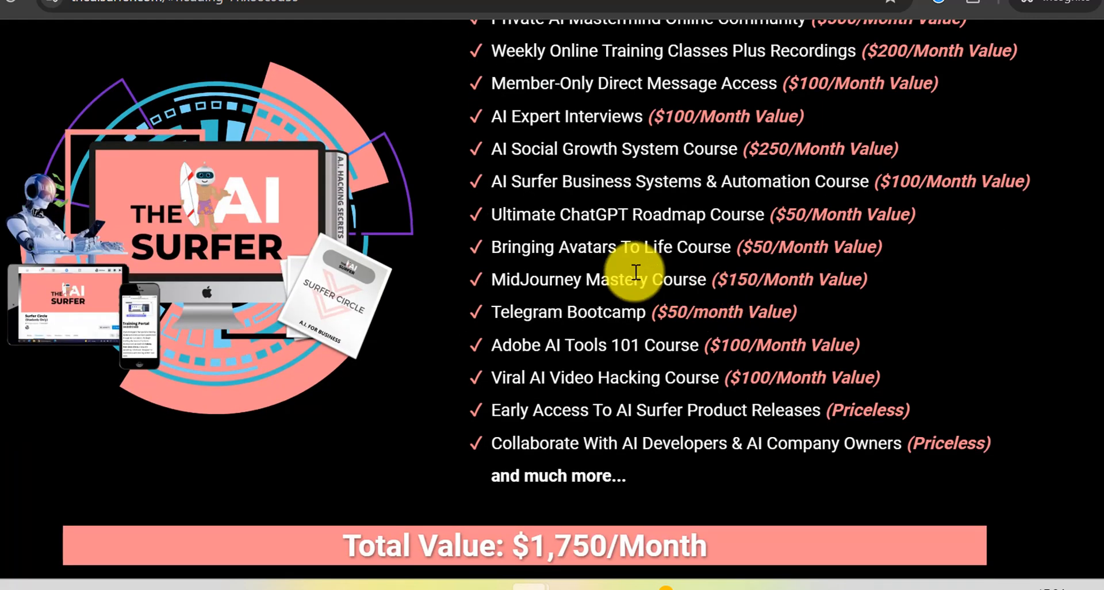
scroll("down", 3)
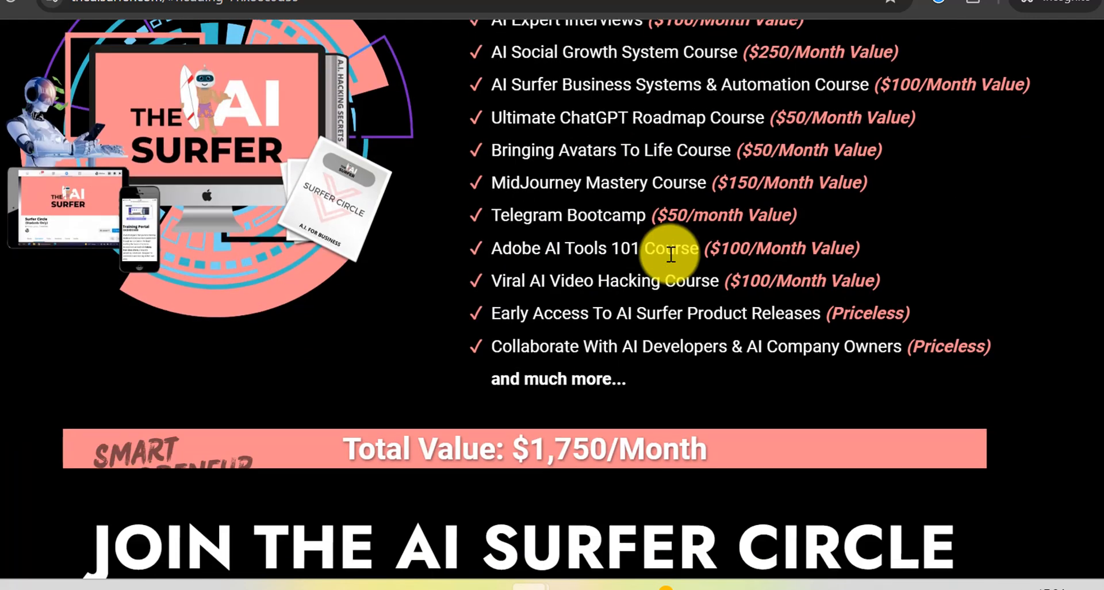
scroll("down", 3)
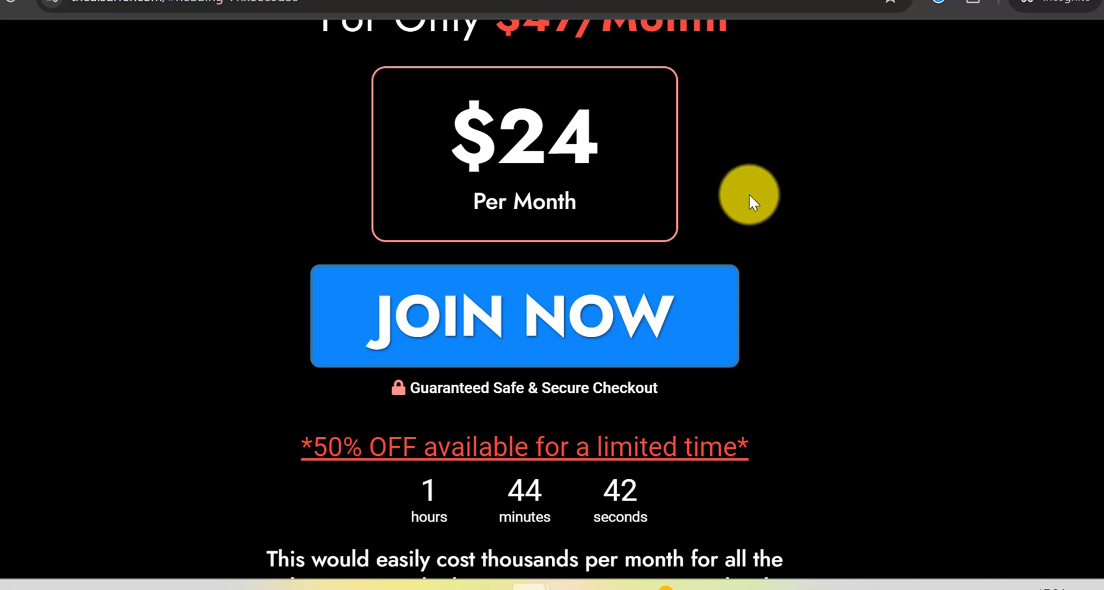
mouse_move(718, 302)
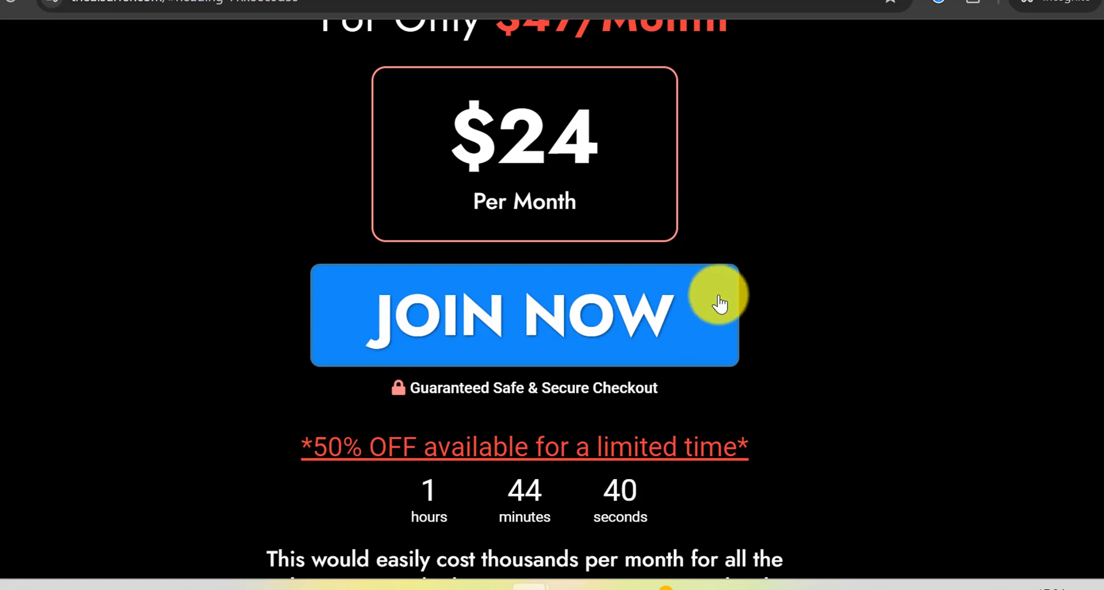
mouse_move(697, 251)
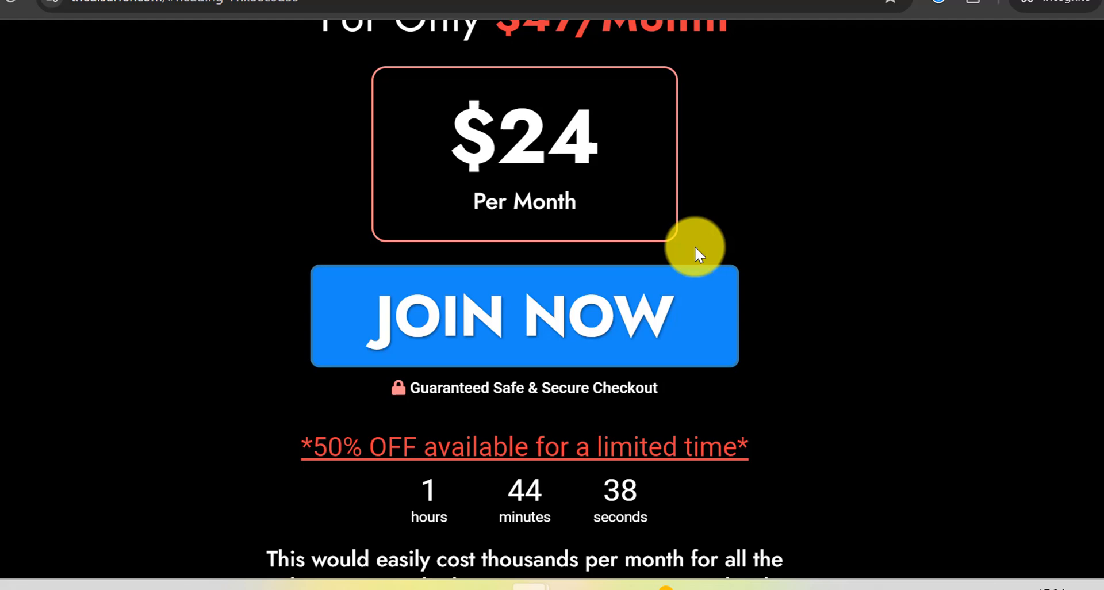
Step: Browse the bonuses and join options, switch tabs briefly, then play the Push Play intro video
scroll("up", 3)
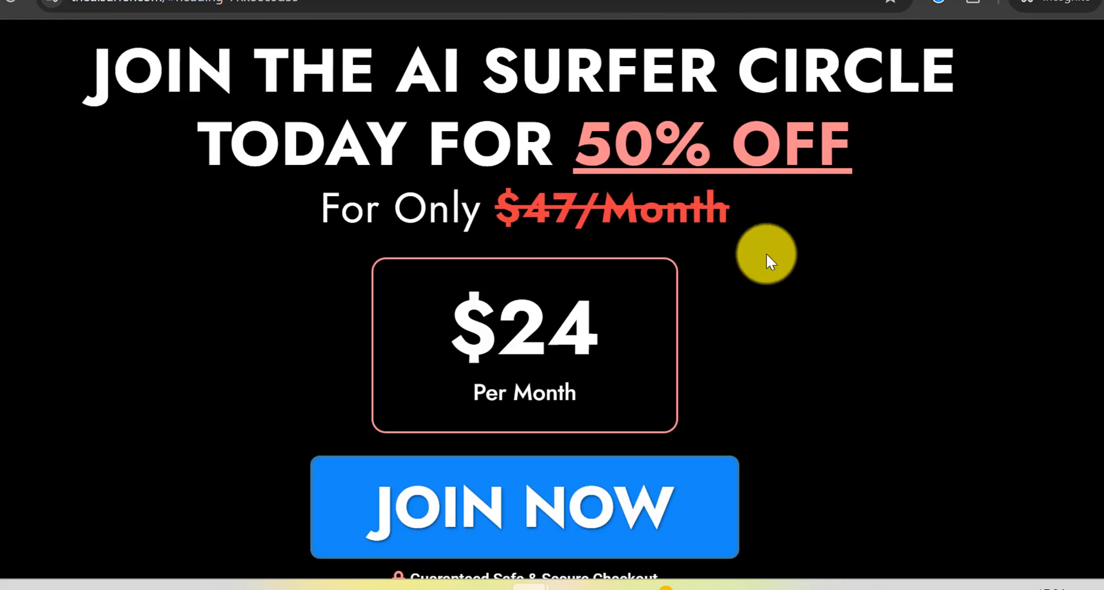
scroll("up", 3)
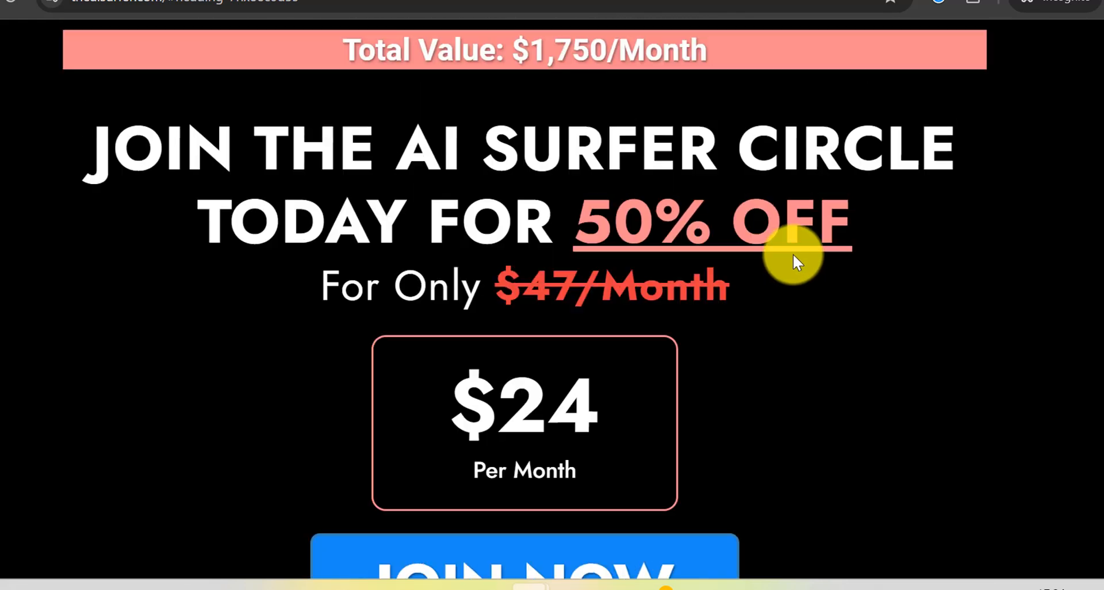
scroll("down", 3)
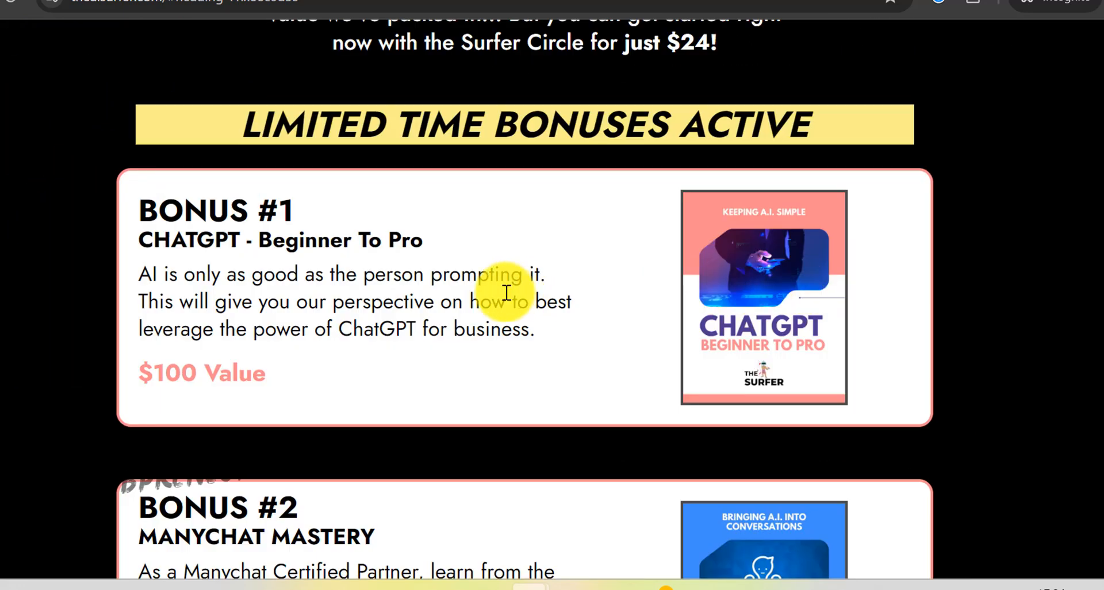
scroll("down", 3)
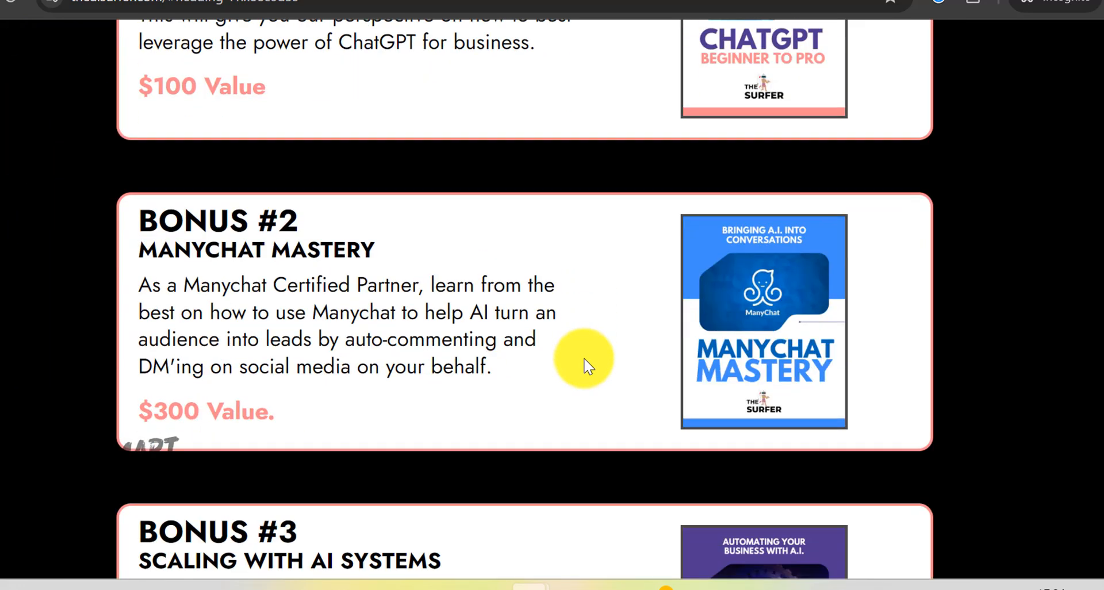
scroll("down", 3)
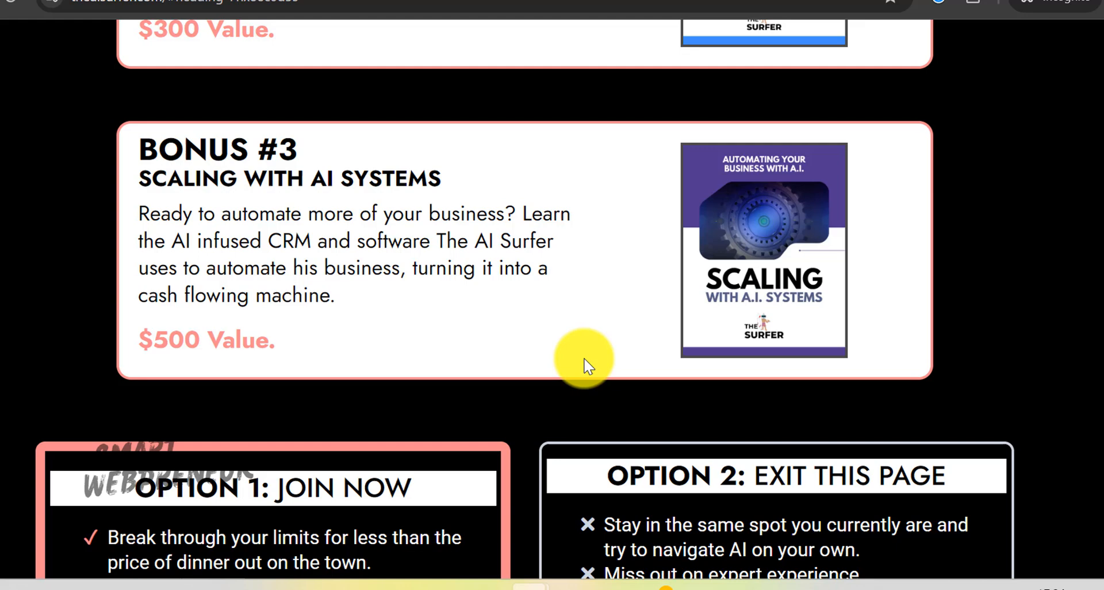
scroll("down", 3)
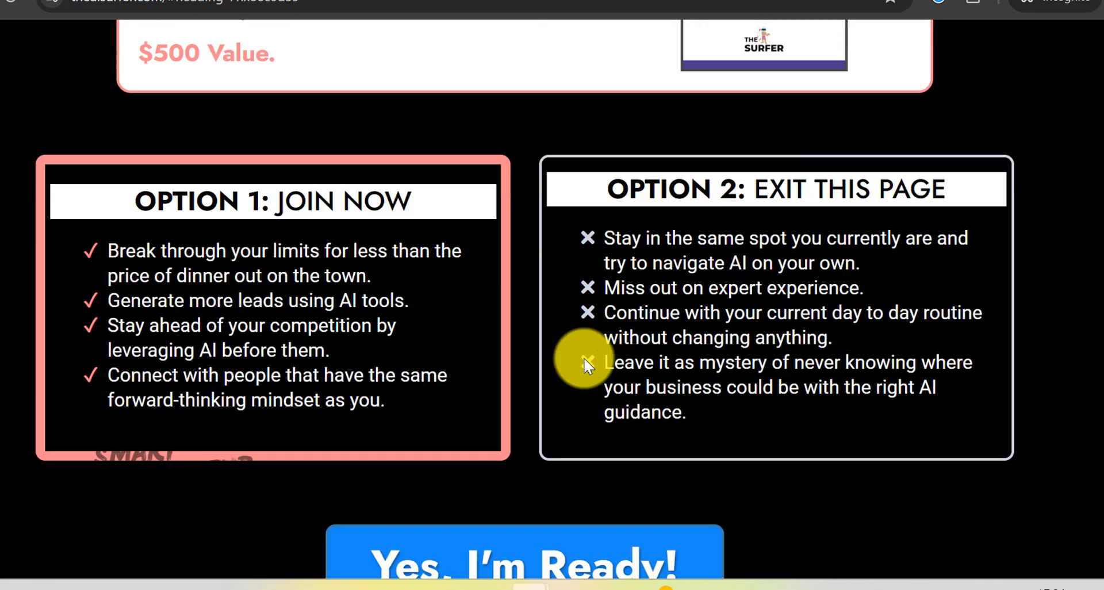
left_click(524, 559)
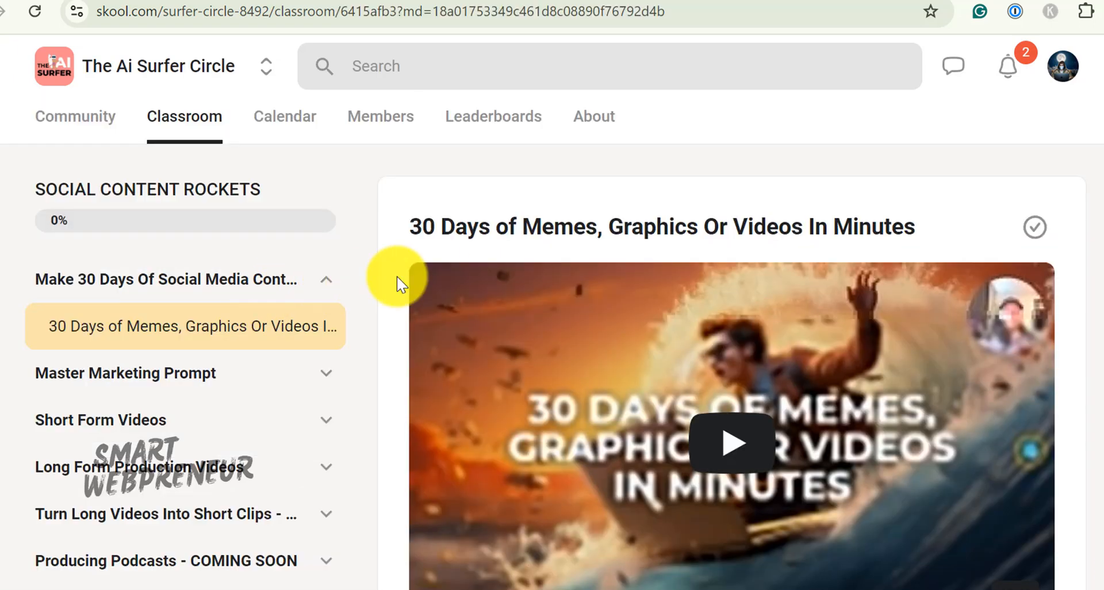
scroll("down", 3)
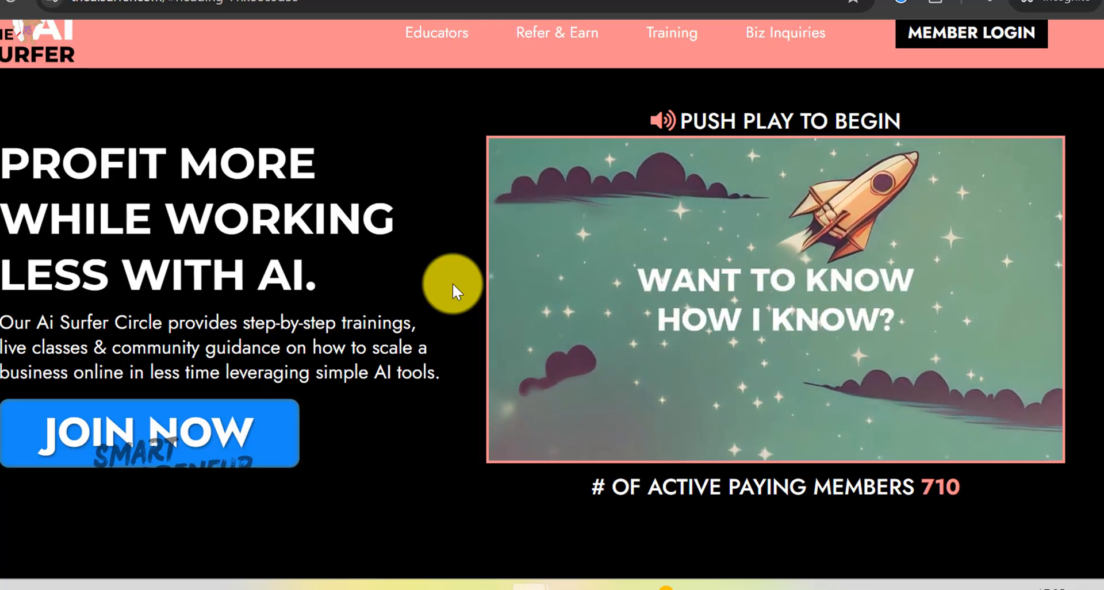
left_click(772, 295)
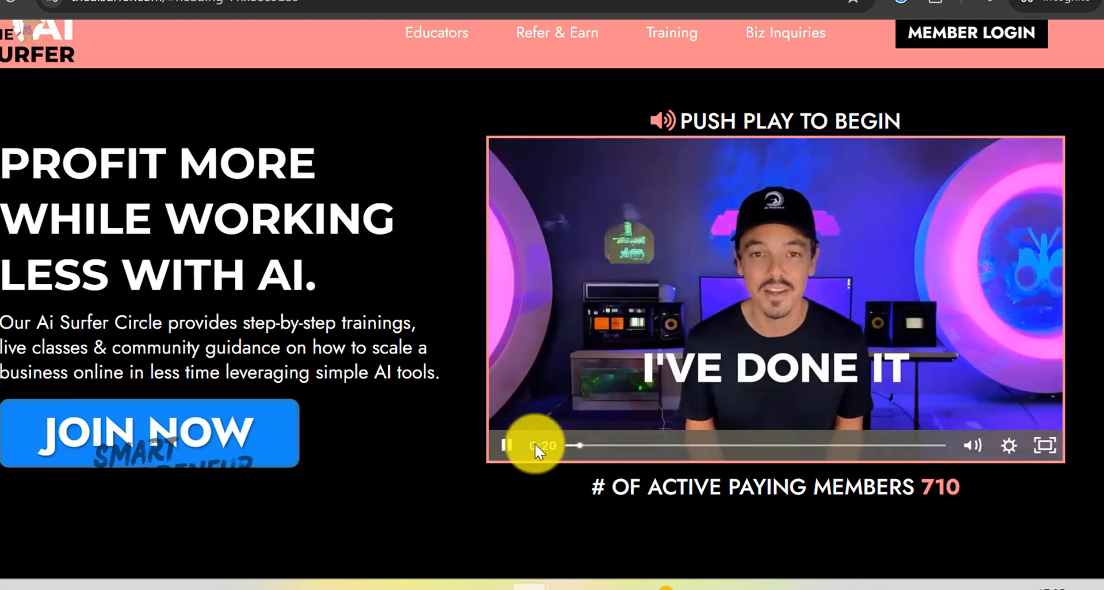